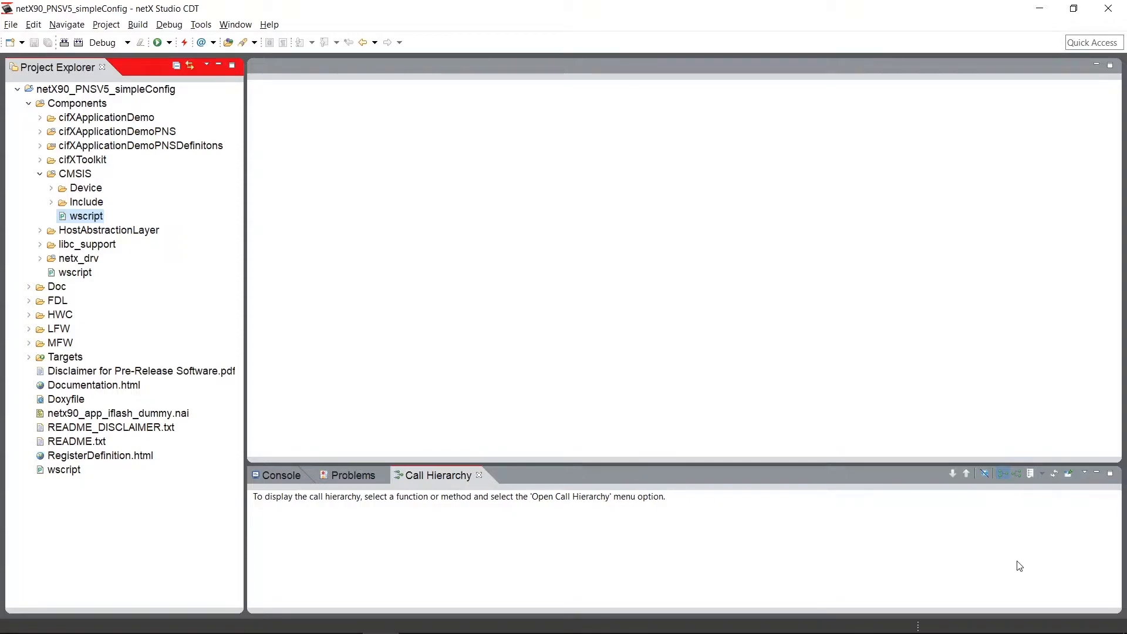
mouse_move(675, 418)
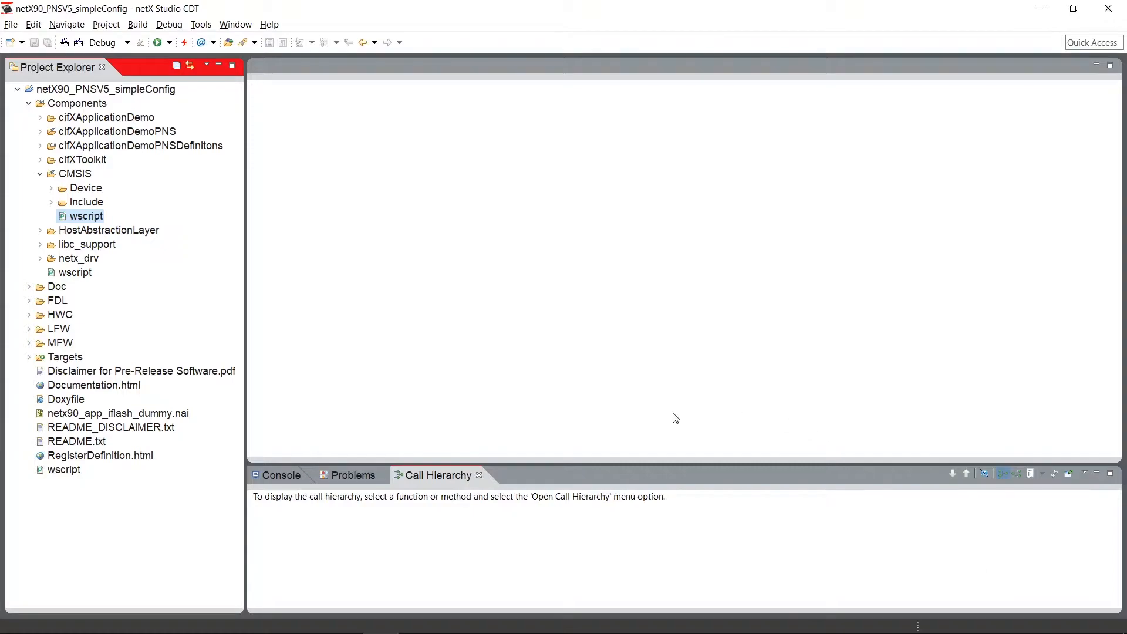
mouse_move(234, 96)
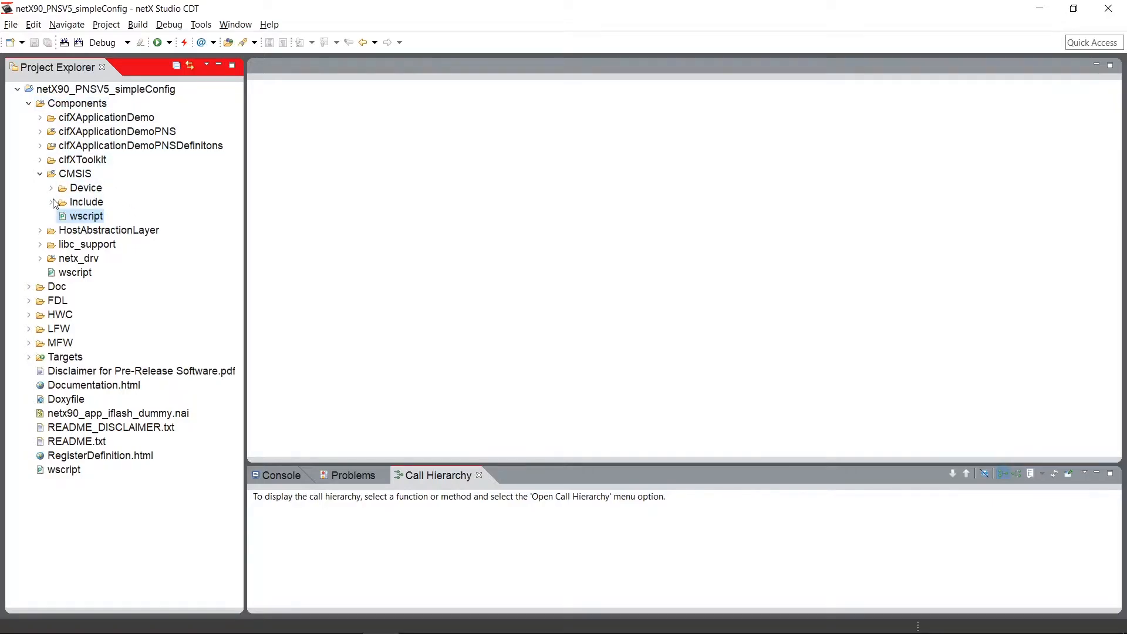
- Browse the CMSIS Include headers, then open the CMSIS wscript and highlight one of its defines
left_click(51, 202)
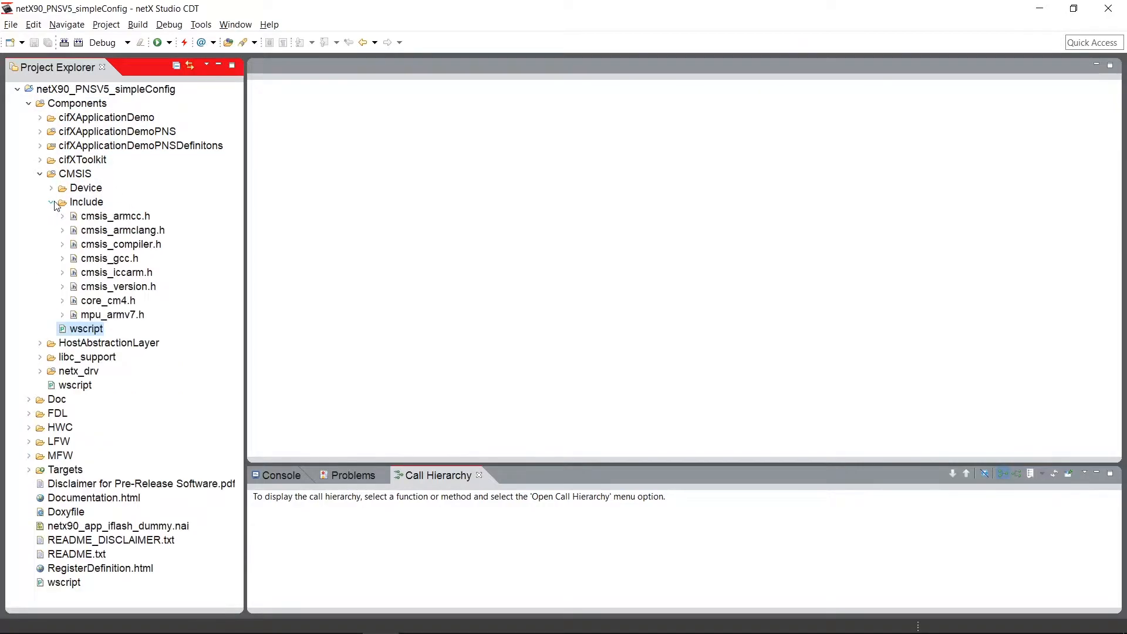
left_click(86, 202)
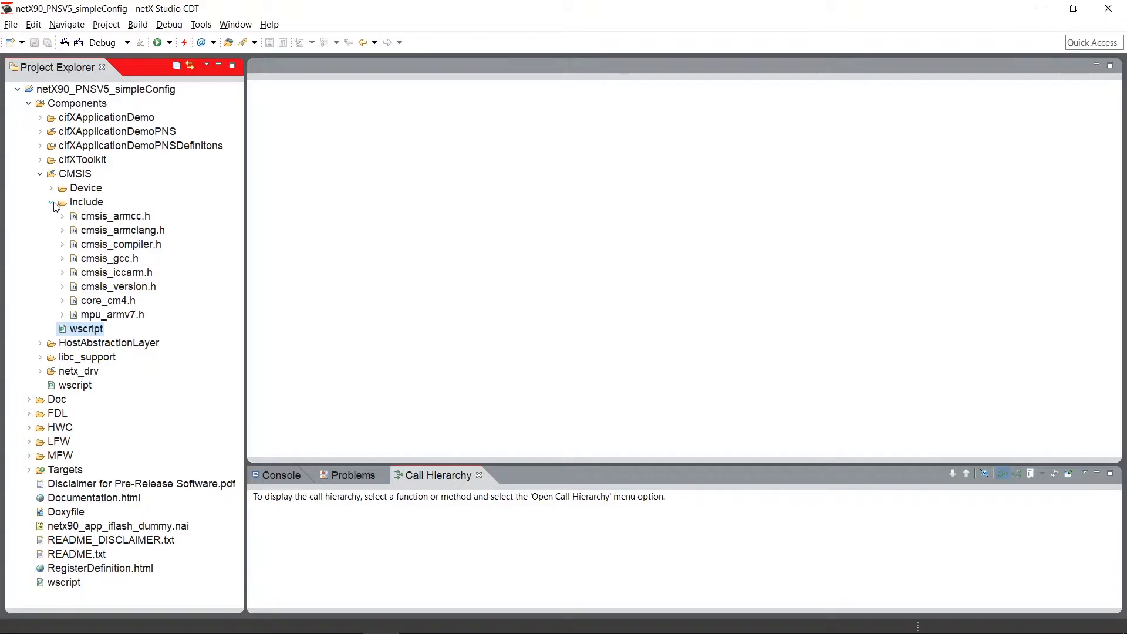
left_click(51, 202)
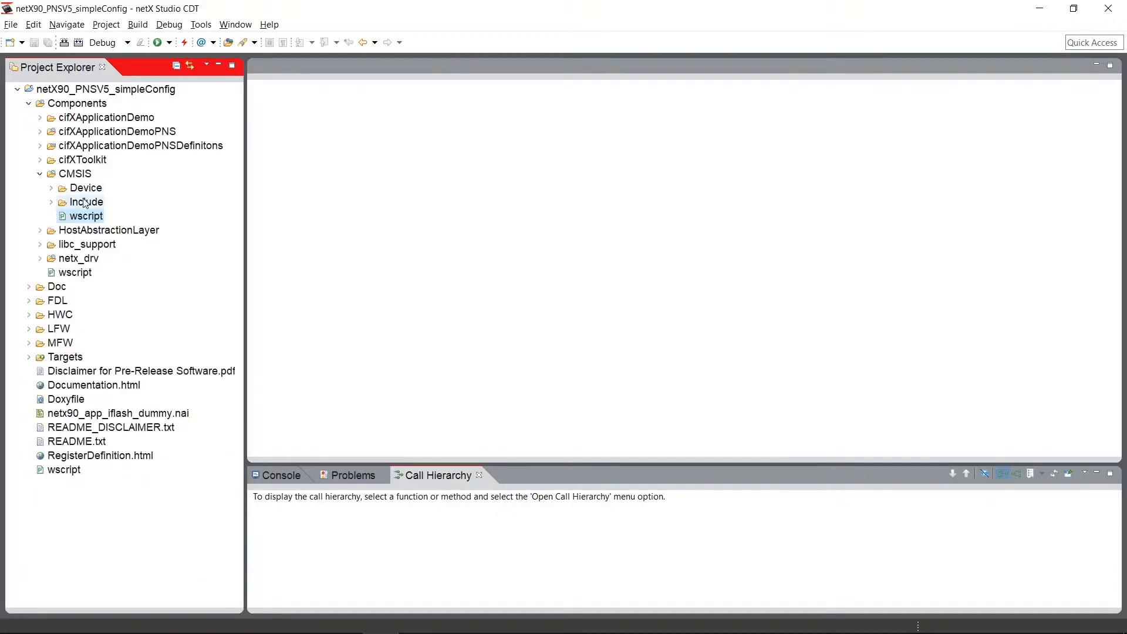
left_click(85, 216)
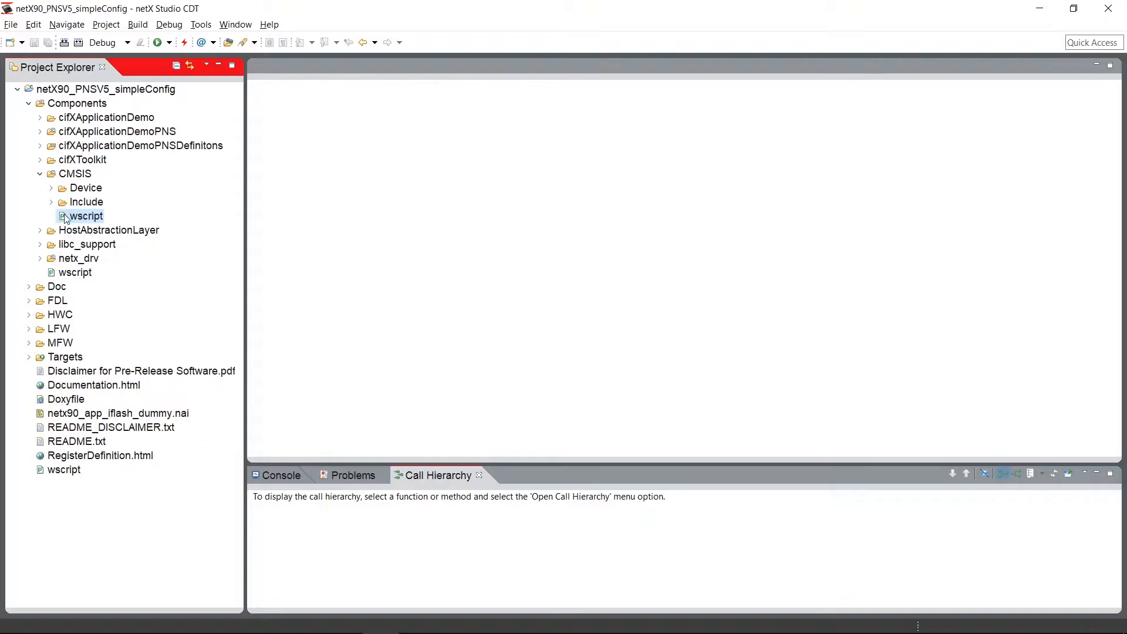
left_click(86, 216)
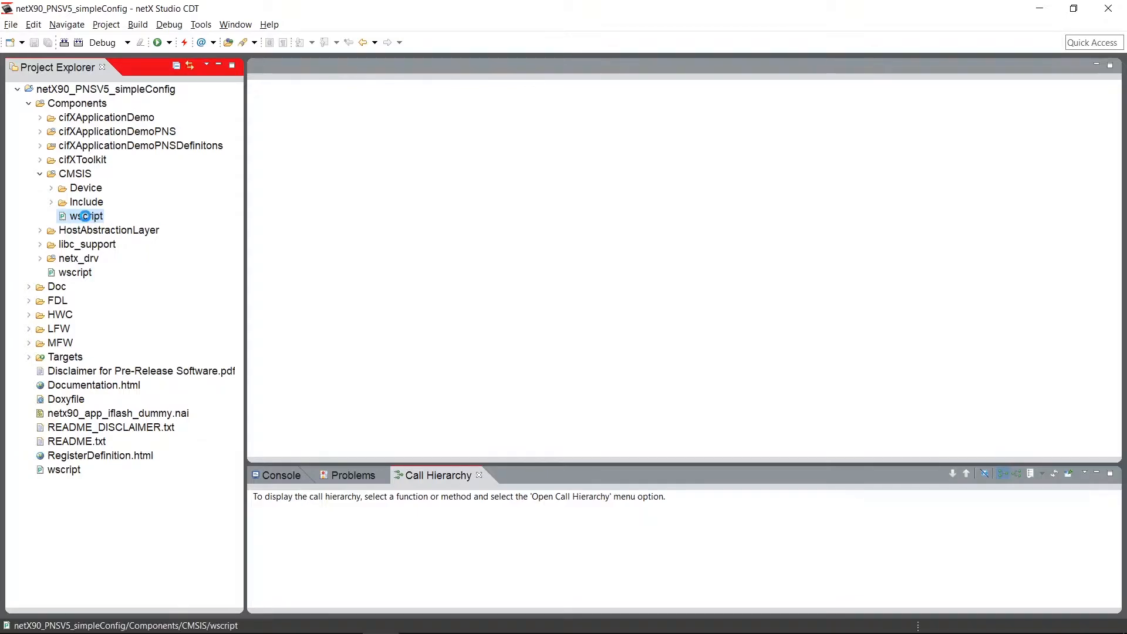
double_click(88, 216)
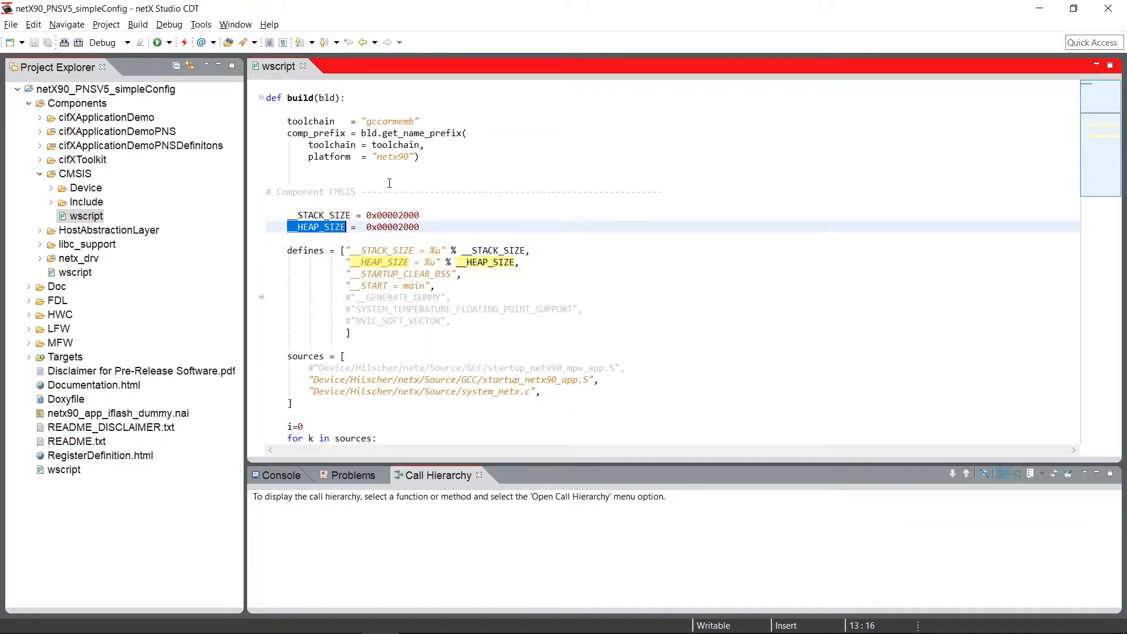
double_click(399, 297)
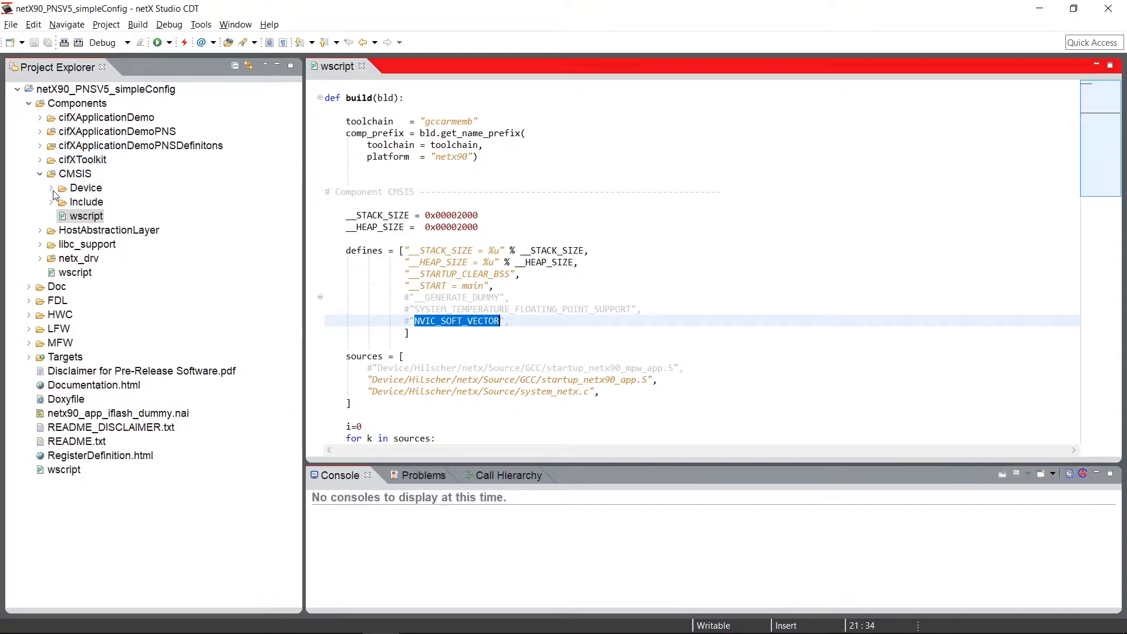
- Expand CMSIS > Device > Hilscher > netx > Source to show ARM, GCC, IAR and system_netx.c
left_click(50, 188)
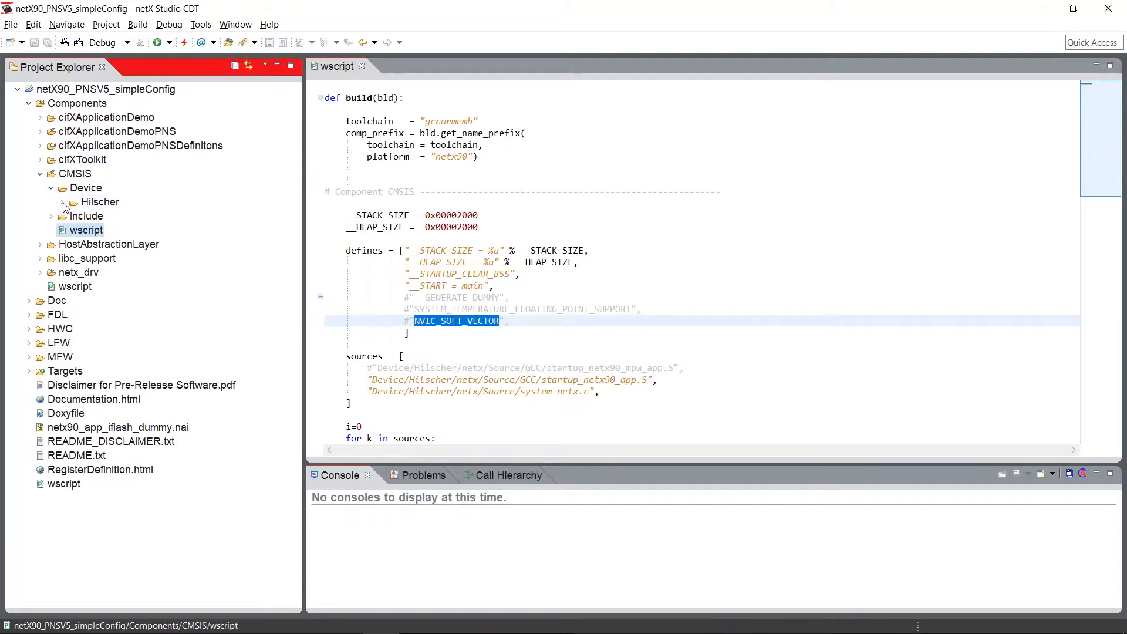
left_click(72, 202)
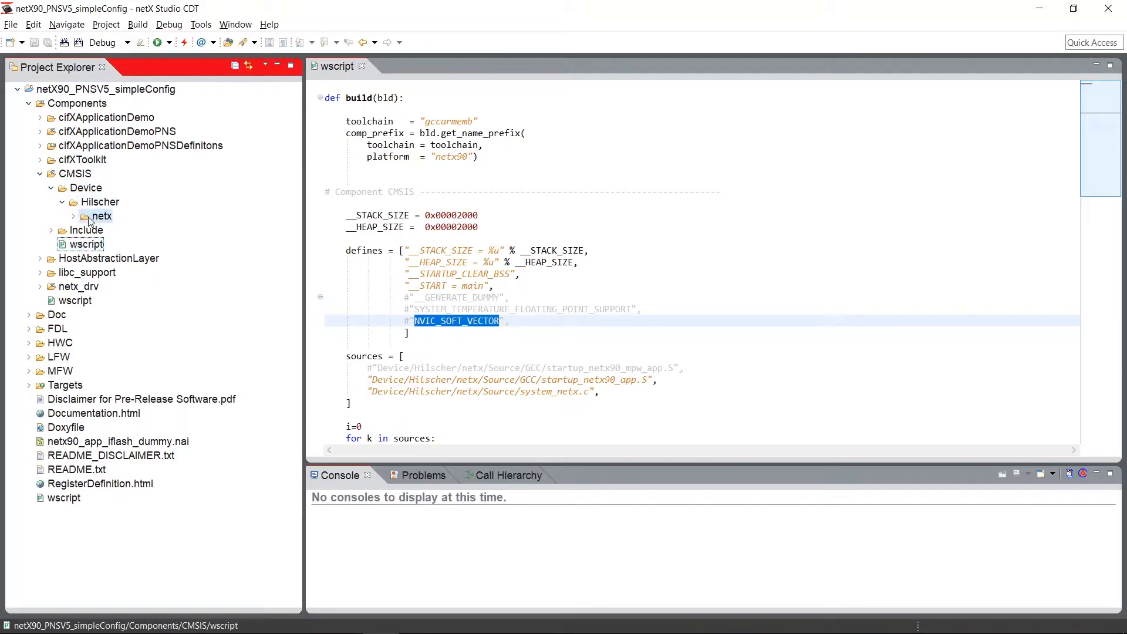
left_click(104, 216)
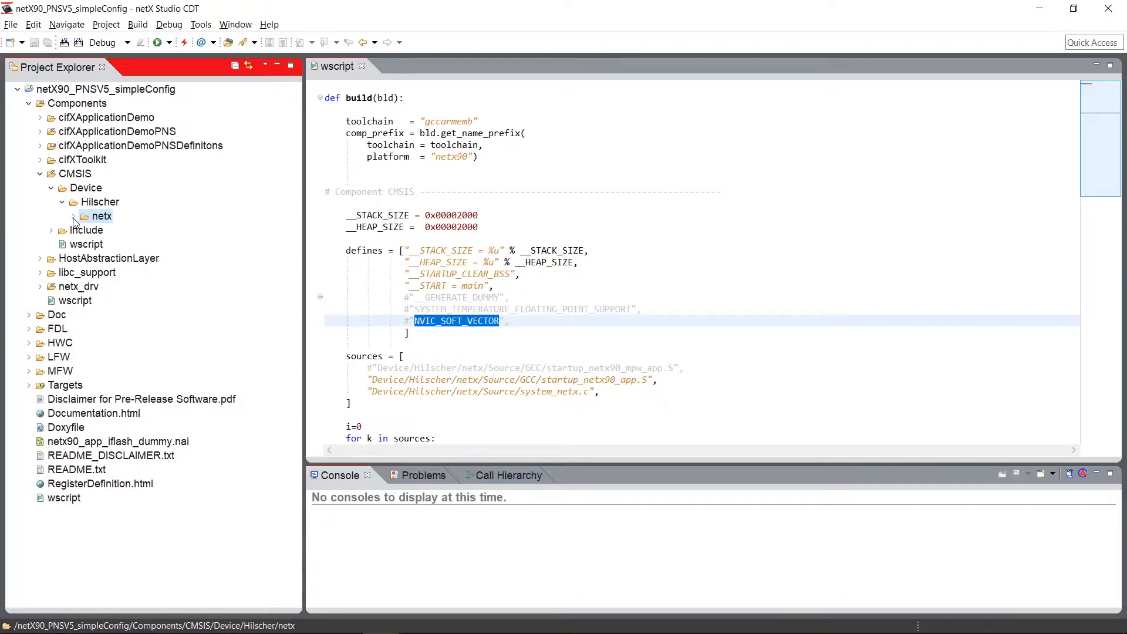
left_click(74, 216)
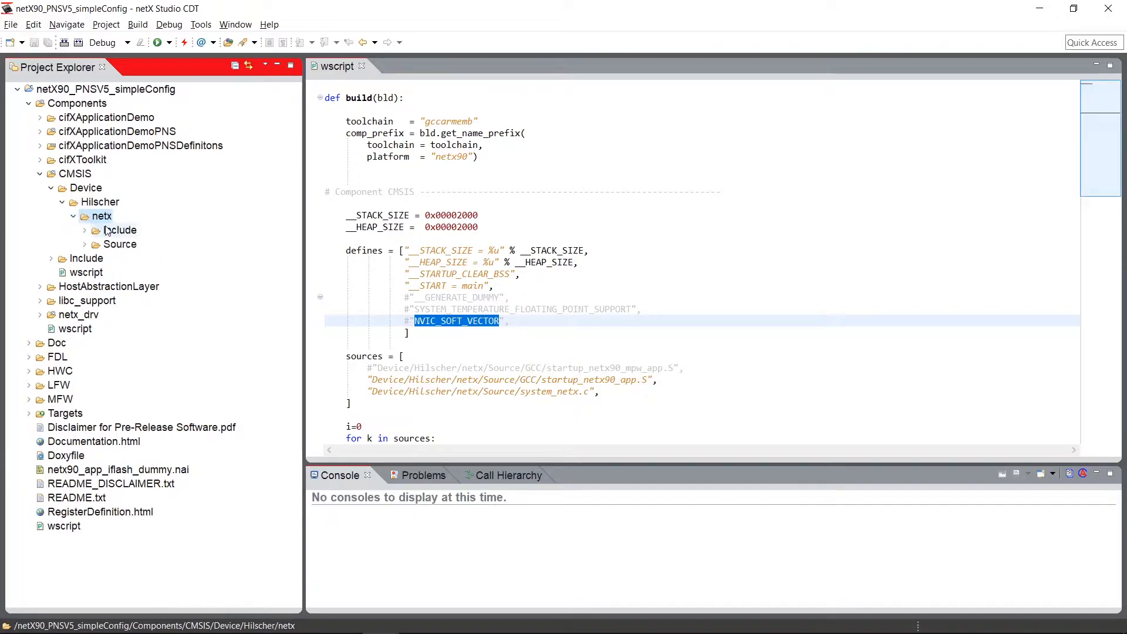
left_click(120, 244)
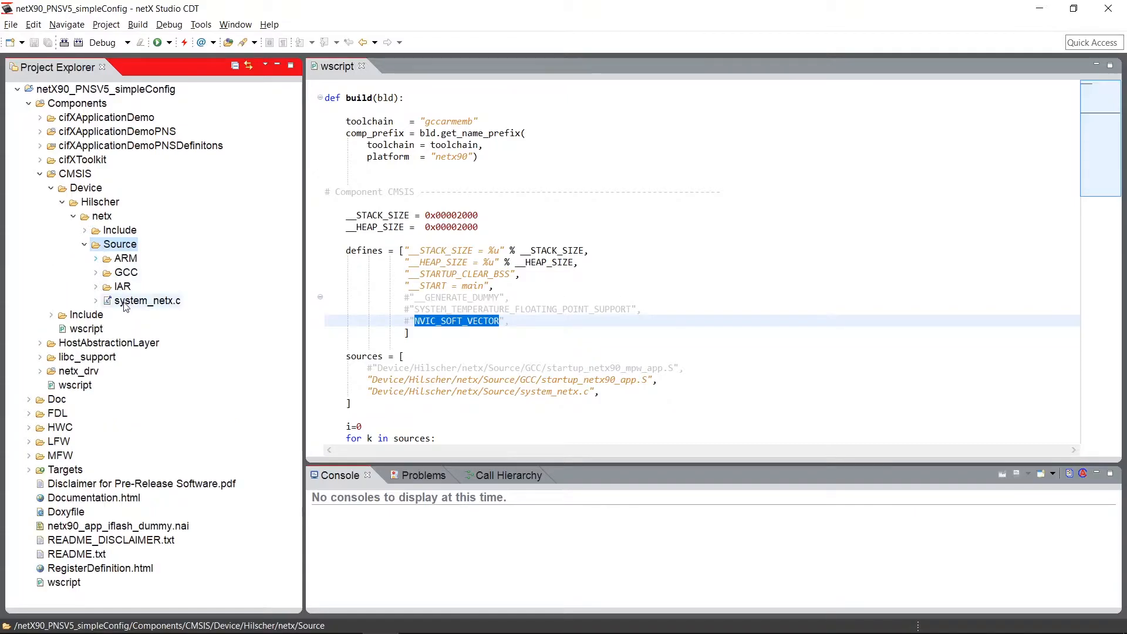
- Open system_netx.c in the editor and expand the GCC folder of startup and linker files
double_click(148, 300)
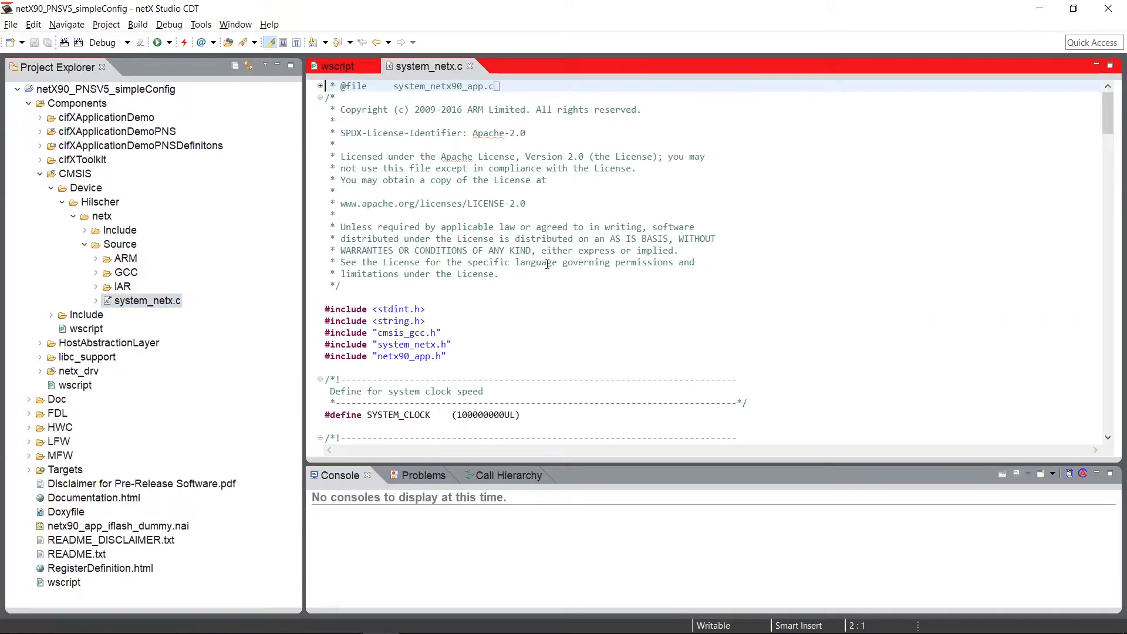
scroll("down", 3)
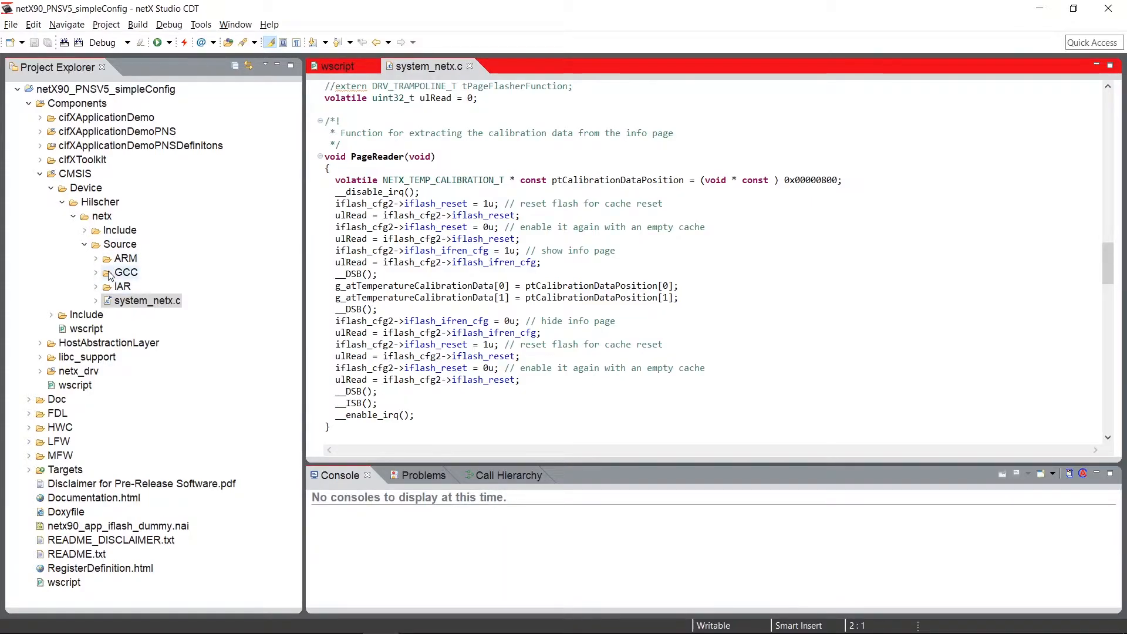
left_click(95, 271)
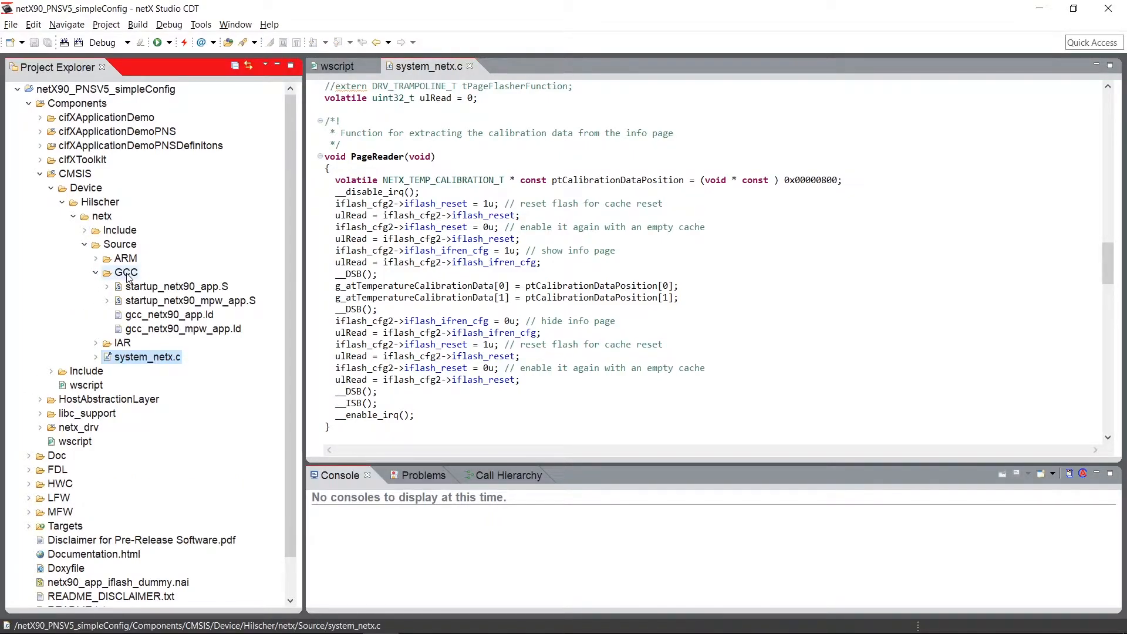
- Look over startup_netx90_app.S and startup_netx90_mpw_app.S, then open gcc_netx90_app.ld
left_click(176, 286)
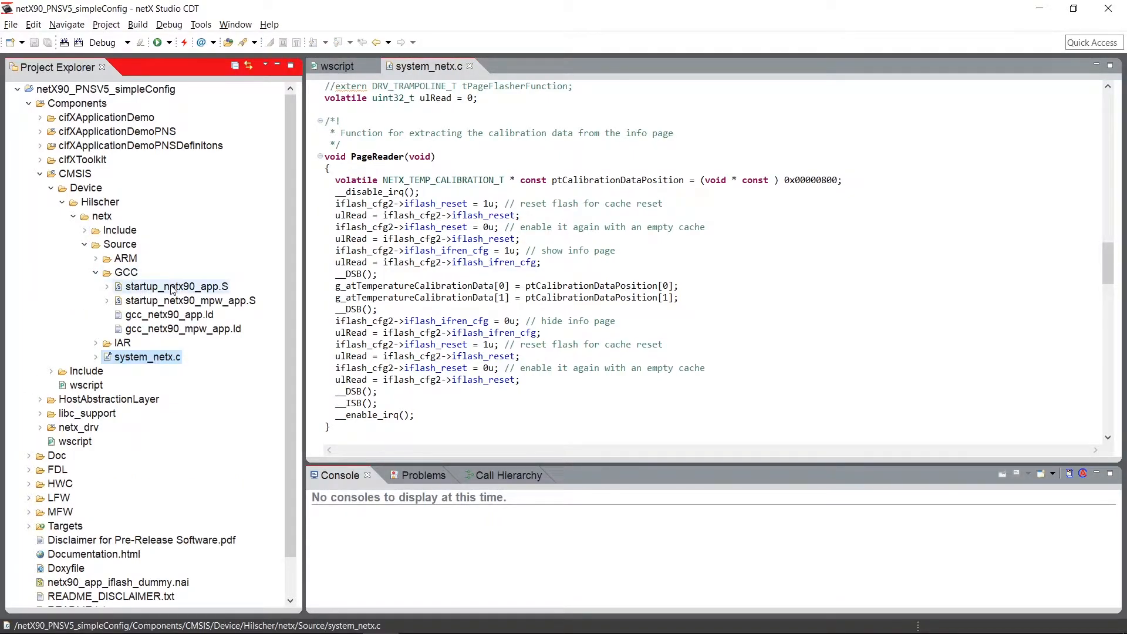
left_click(176, 287)
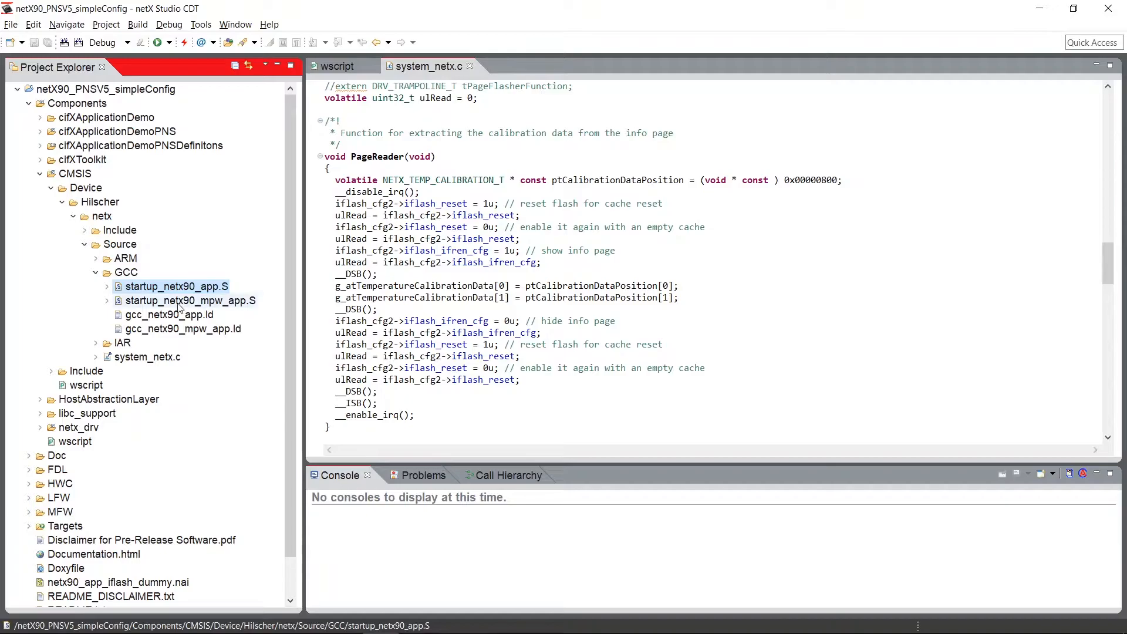
left_click(189, 301)
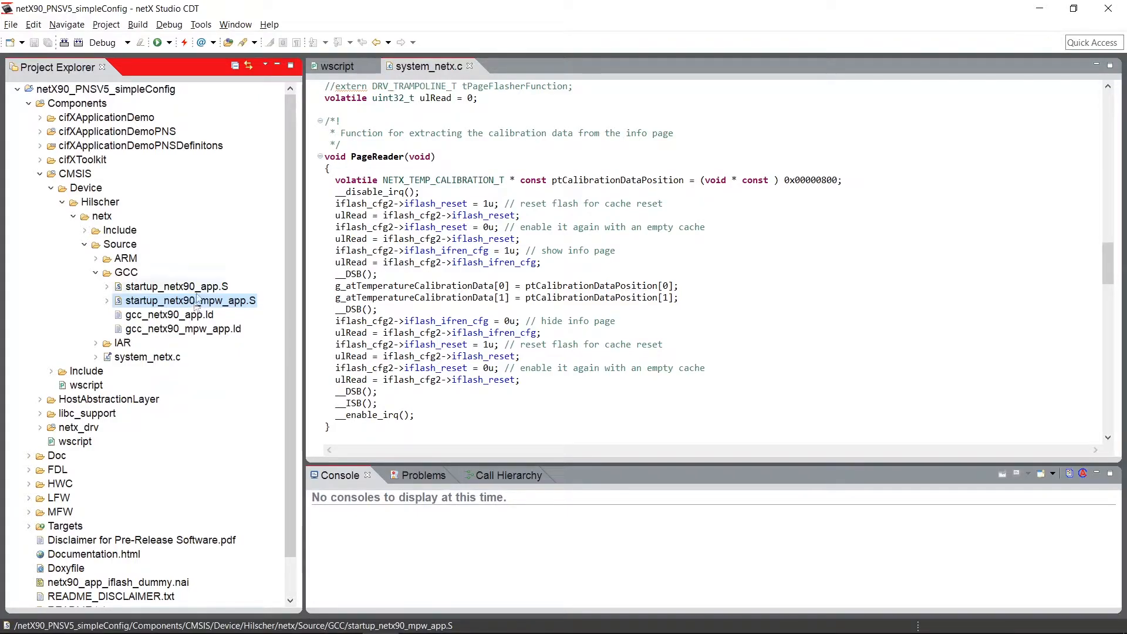
double_click(169, 315)
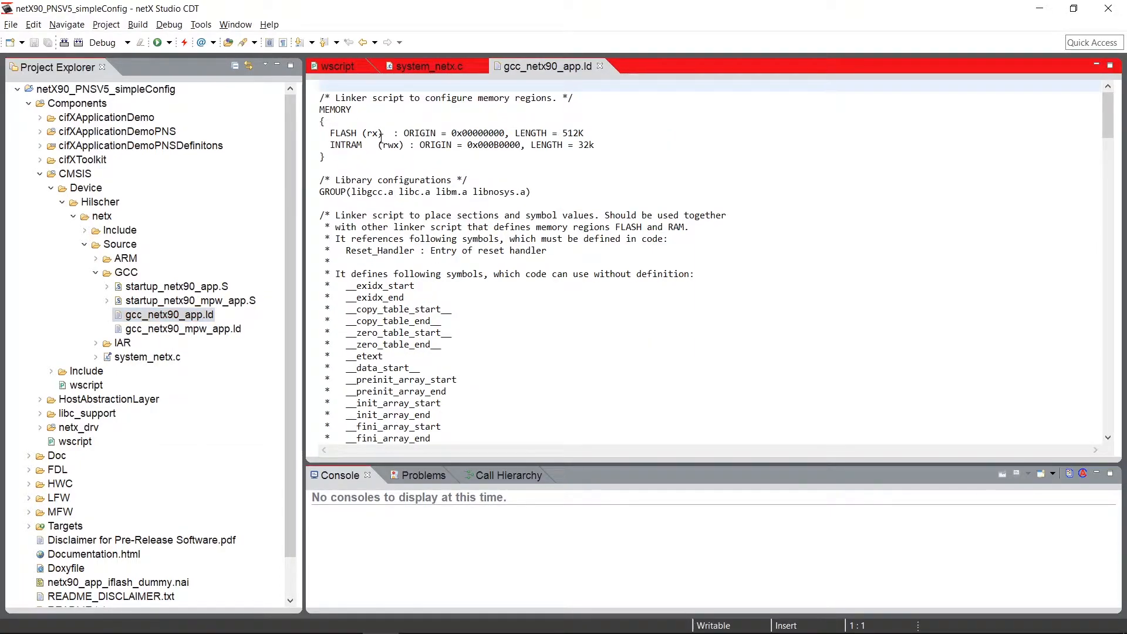
- Expand Targets > NXHX90-JTAG > Linker to reveal netx90_app_iflash.ld and netx90_sdram.ld
left_click(321, 85)
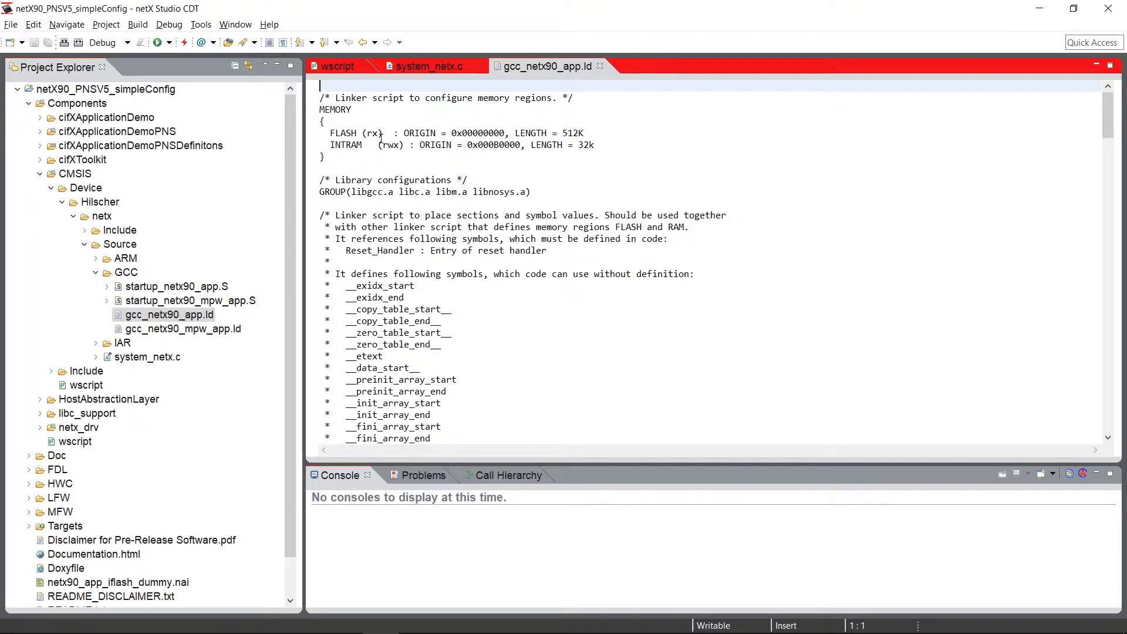
left_click(29, 526)
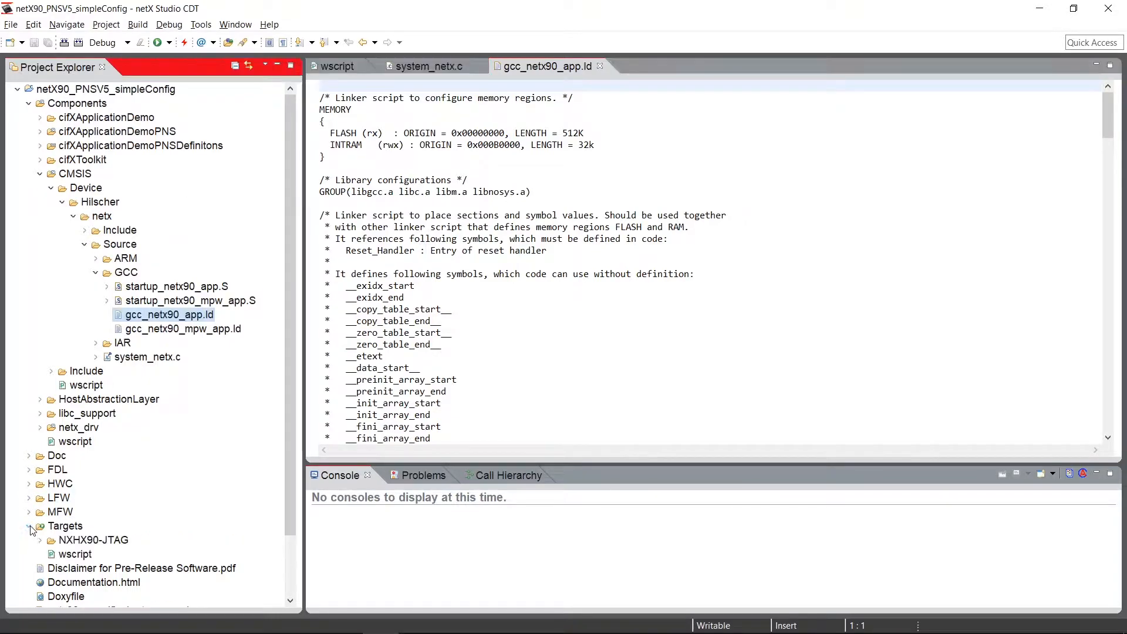
left_click(40, 540)
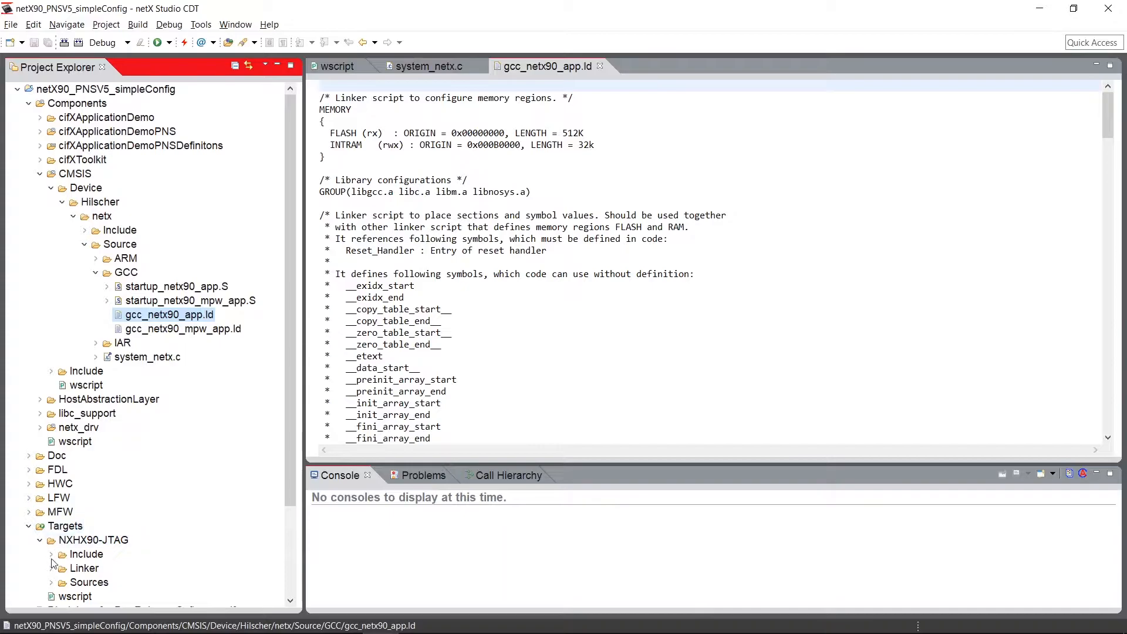
left_click(50, 569)
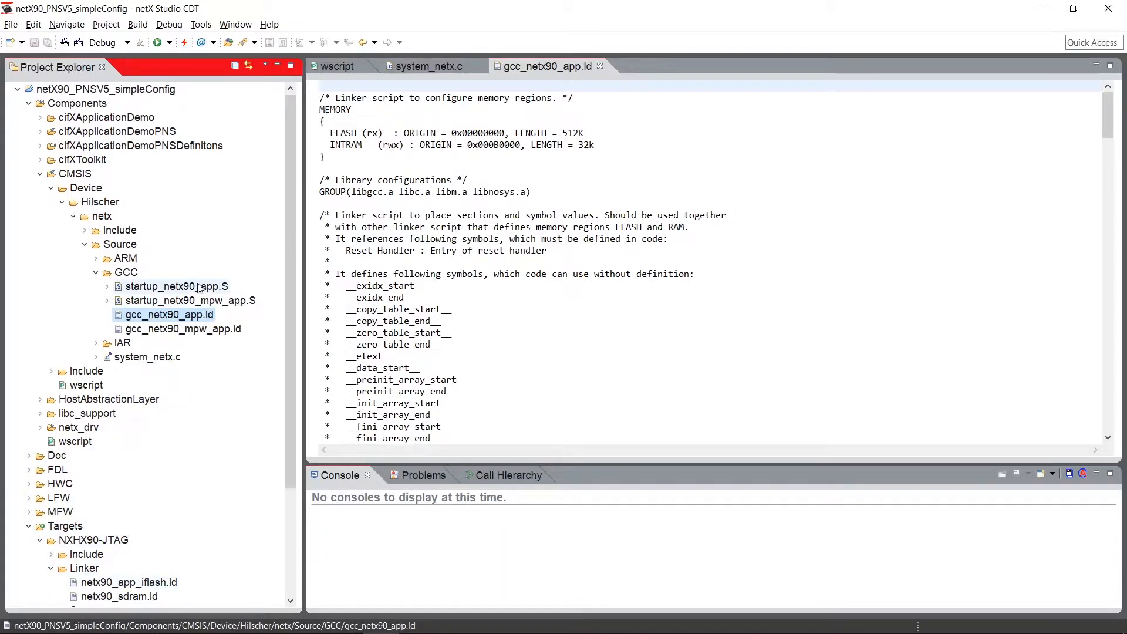
- Open startup_netx90_app.S and scroll to the SystemInit call, highlighting the _start symbol
double_click(175, 286)
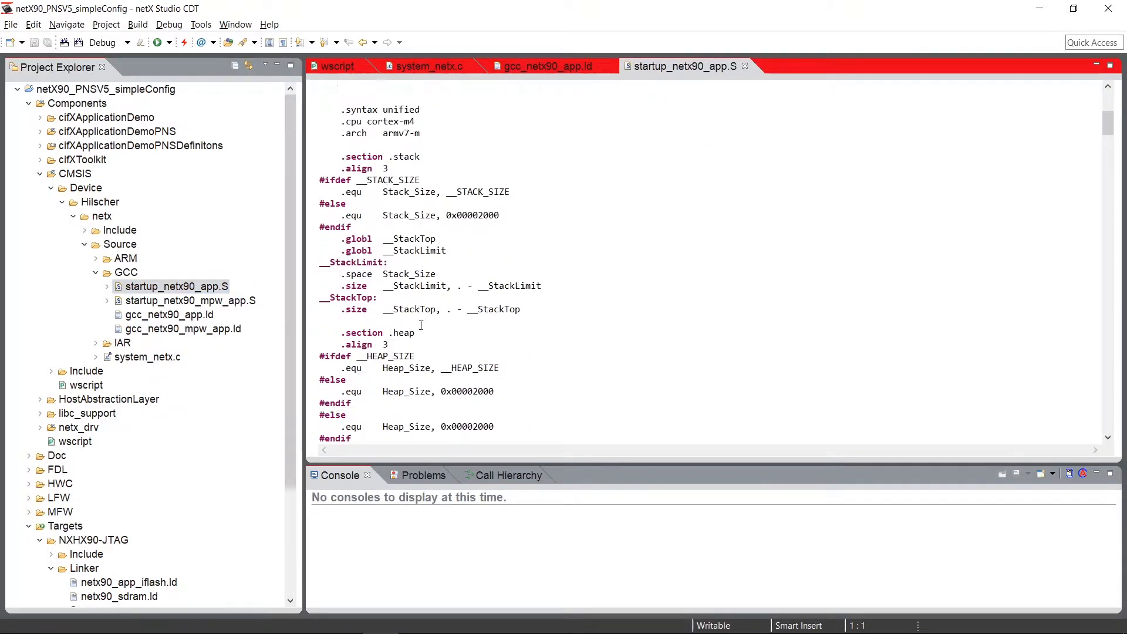
scroll("down", 3)
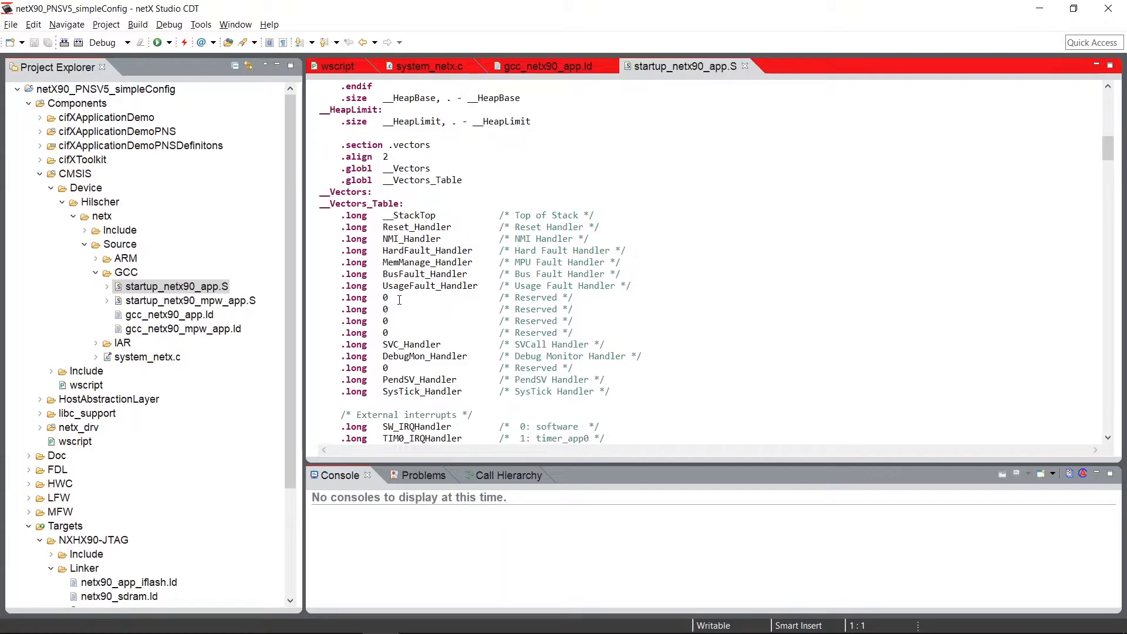
scroll("down", 3)
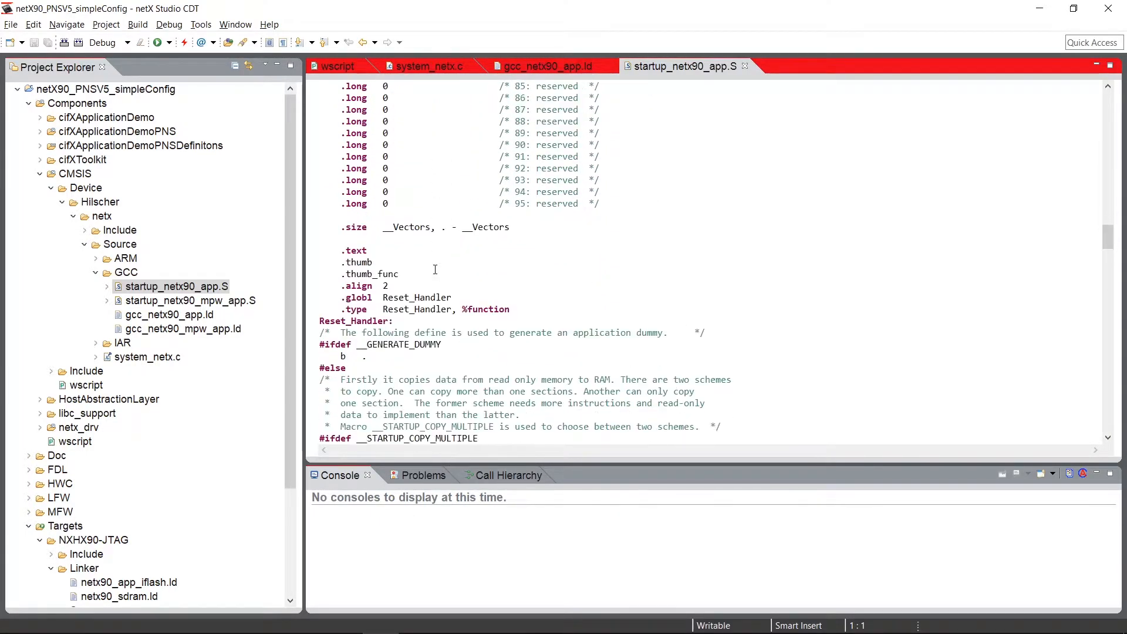
scroll("down", 3)
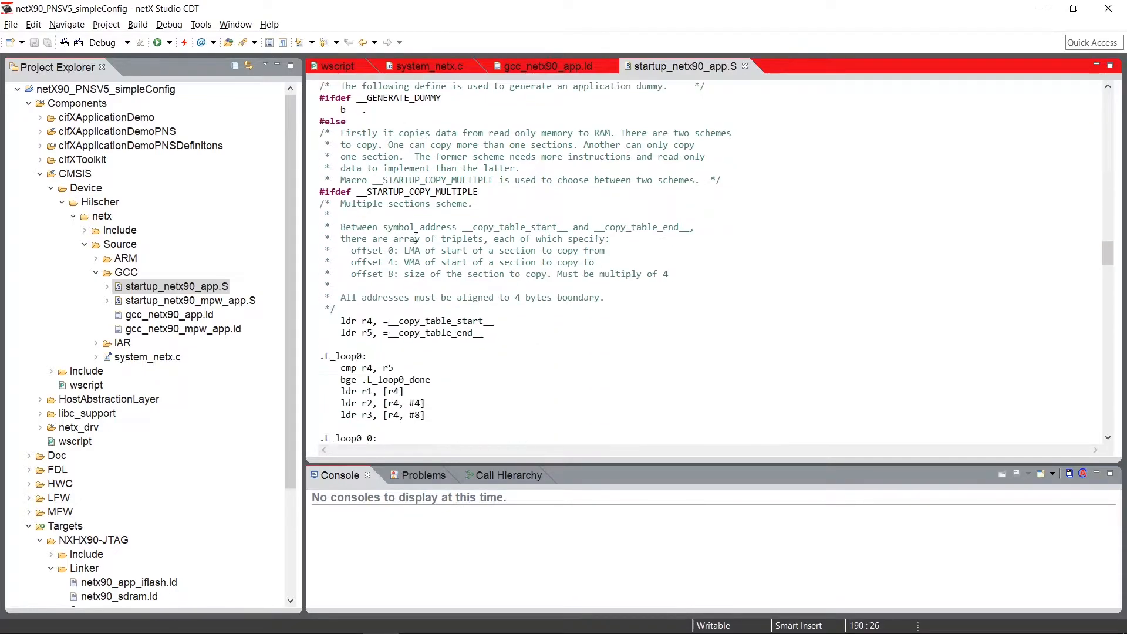
scroll("down", 3)
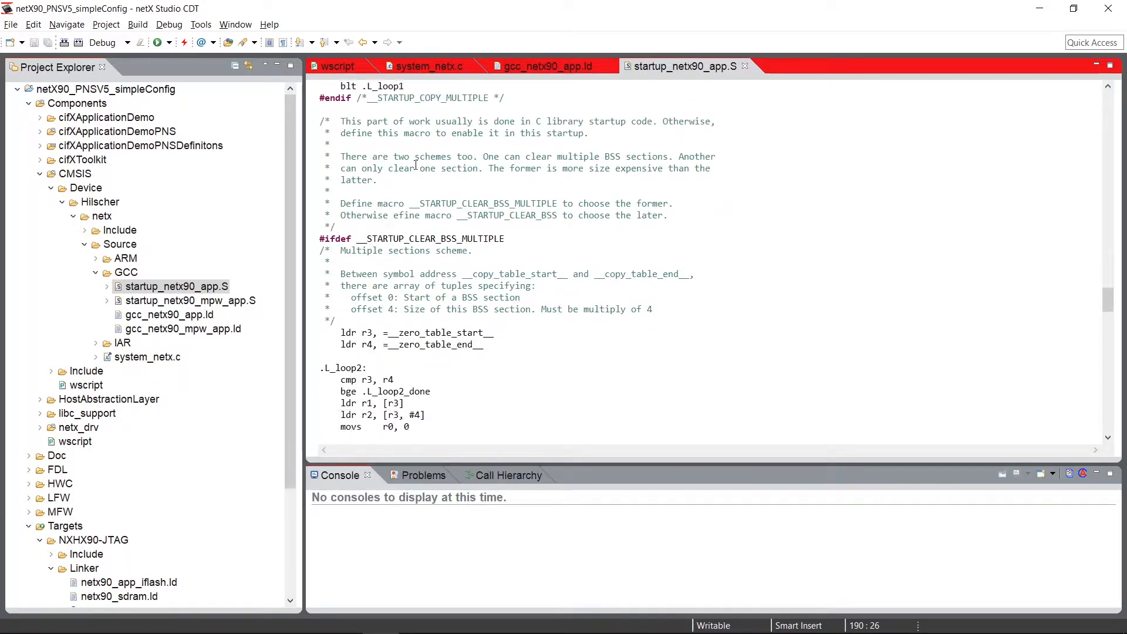
scroll("down", 3)
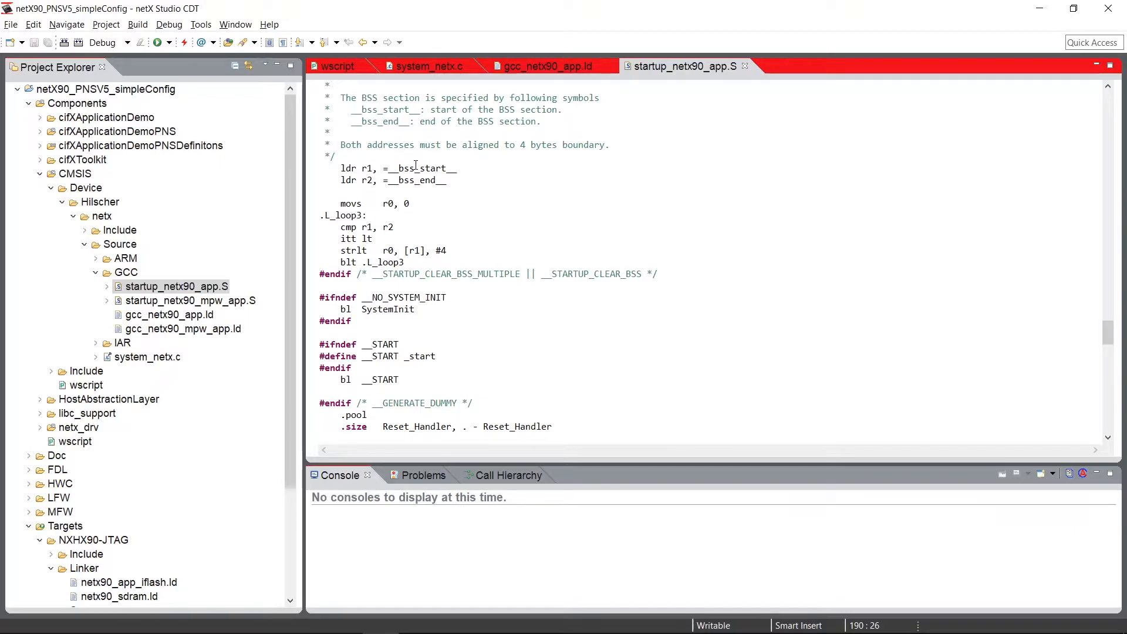
mouse_move(400, 323)
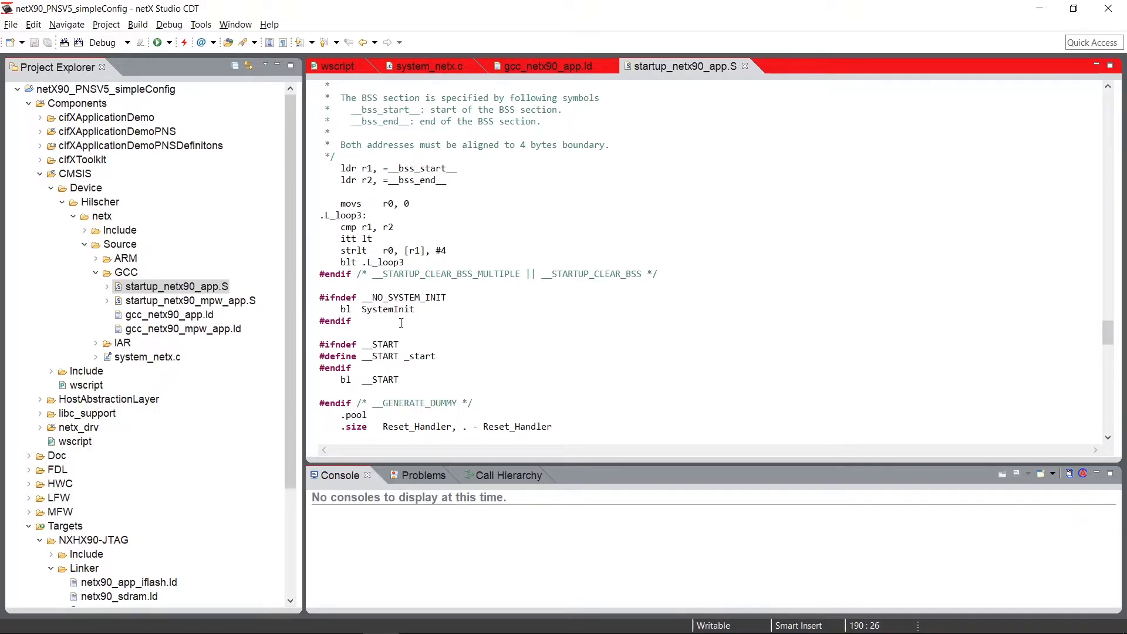
left_click(389, 308)
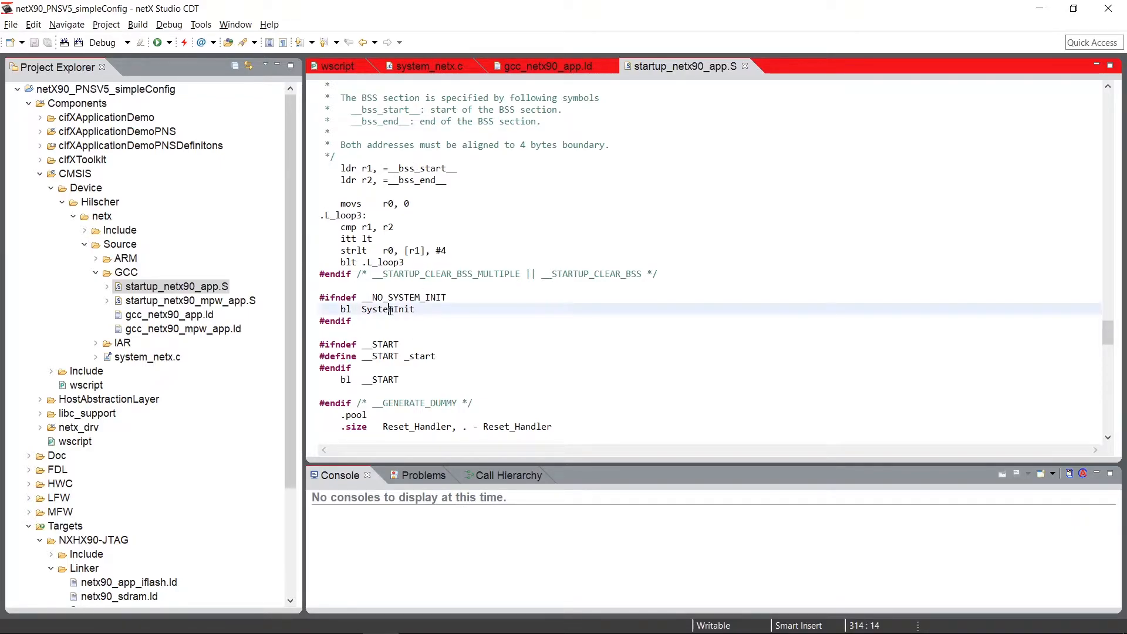
double_click(386, 309)
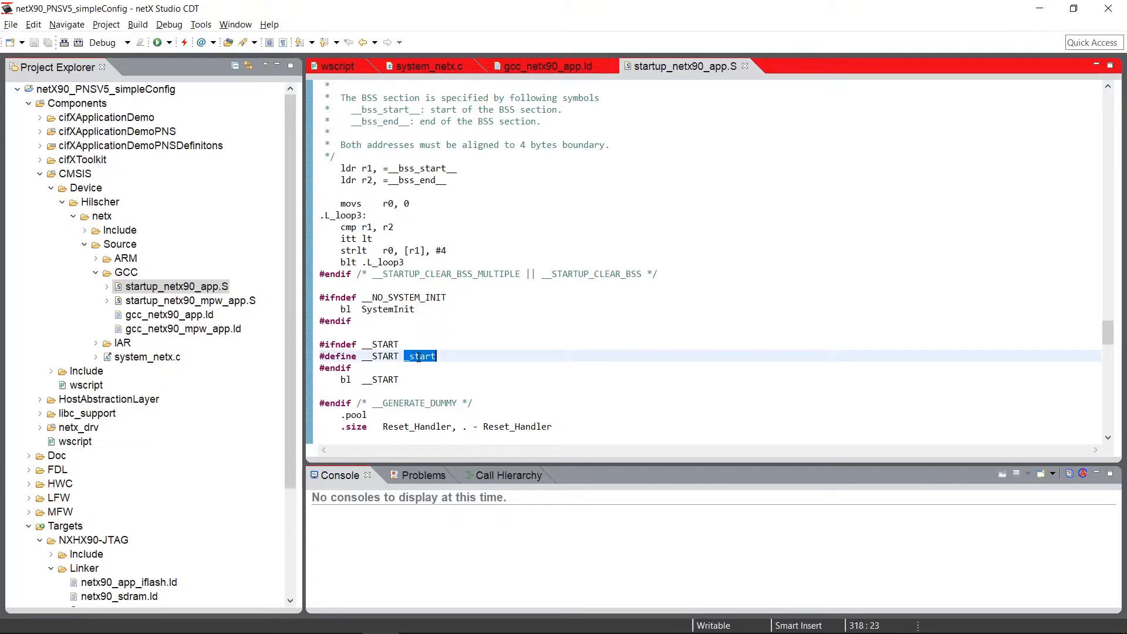
- Scroll further to the default interrupt handlers and highlight the def_irq_handler macro
scroll("down", 3)
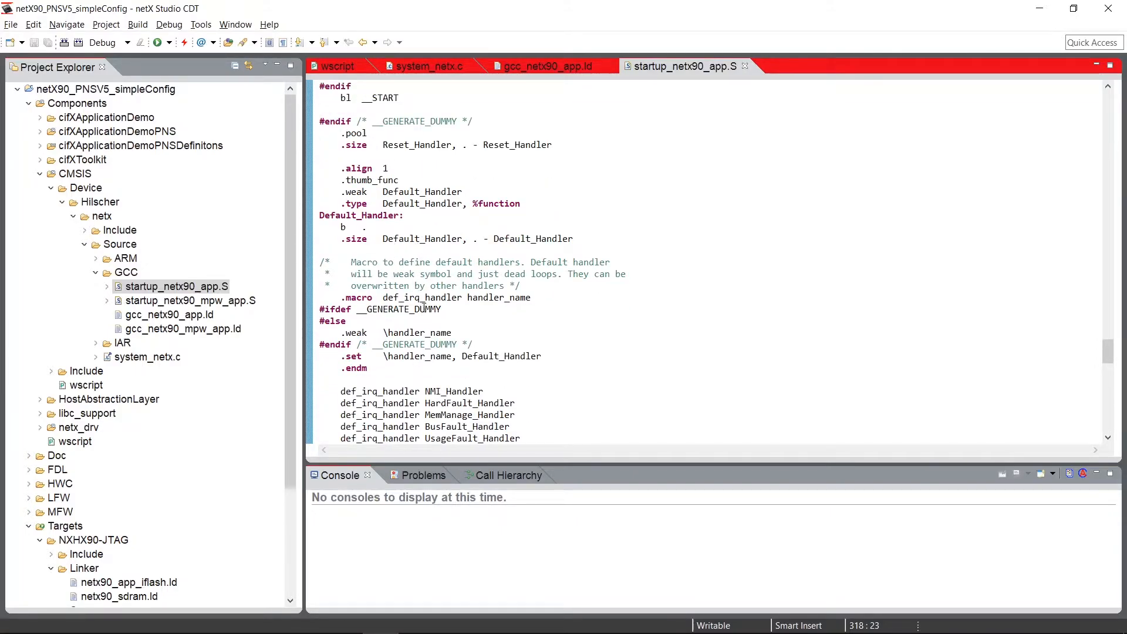
left_click_drag(395, 250, 394, 273)
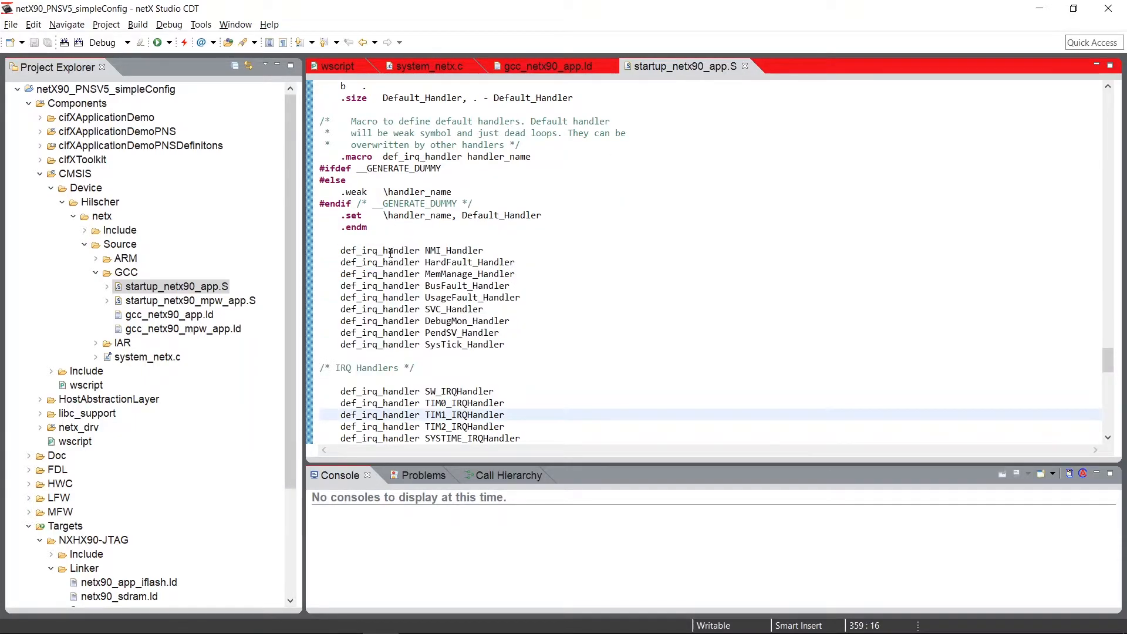
double_click(379, 250)
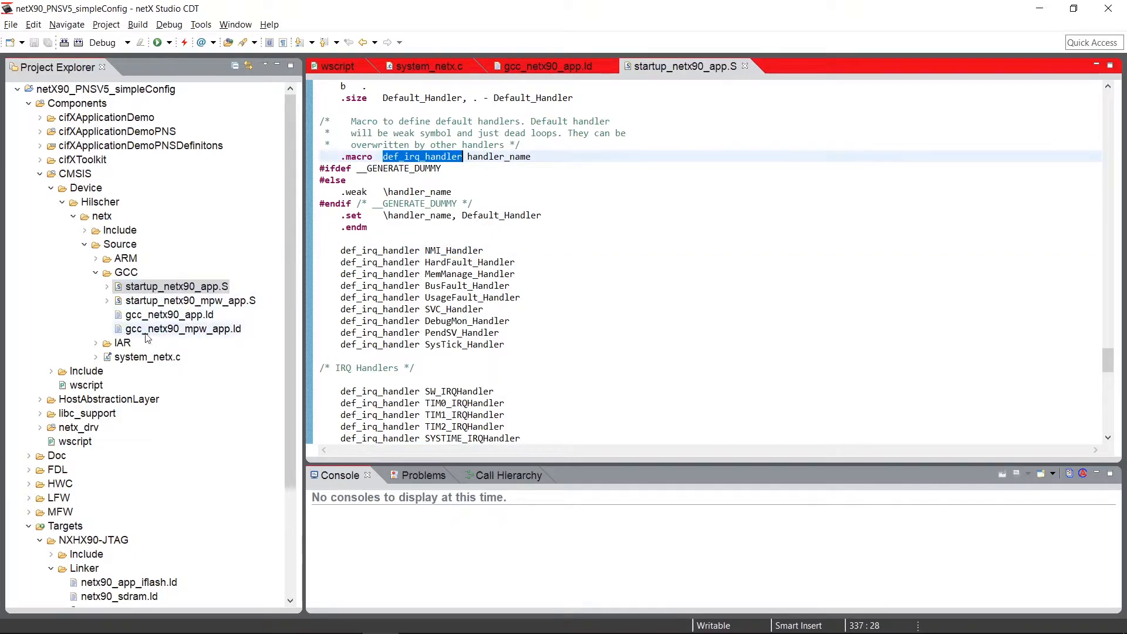
- Switch to system_netx.c and highlight the g_avpfVTOR software vector array declaration
left_click(430, 66)
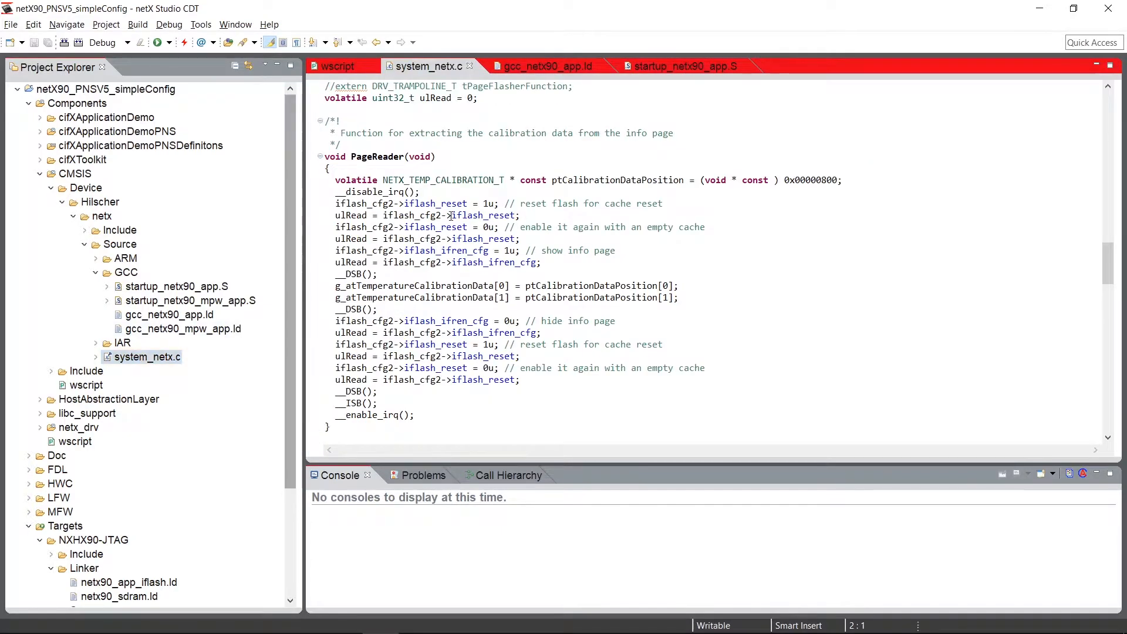
scroll("up", 3)
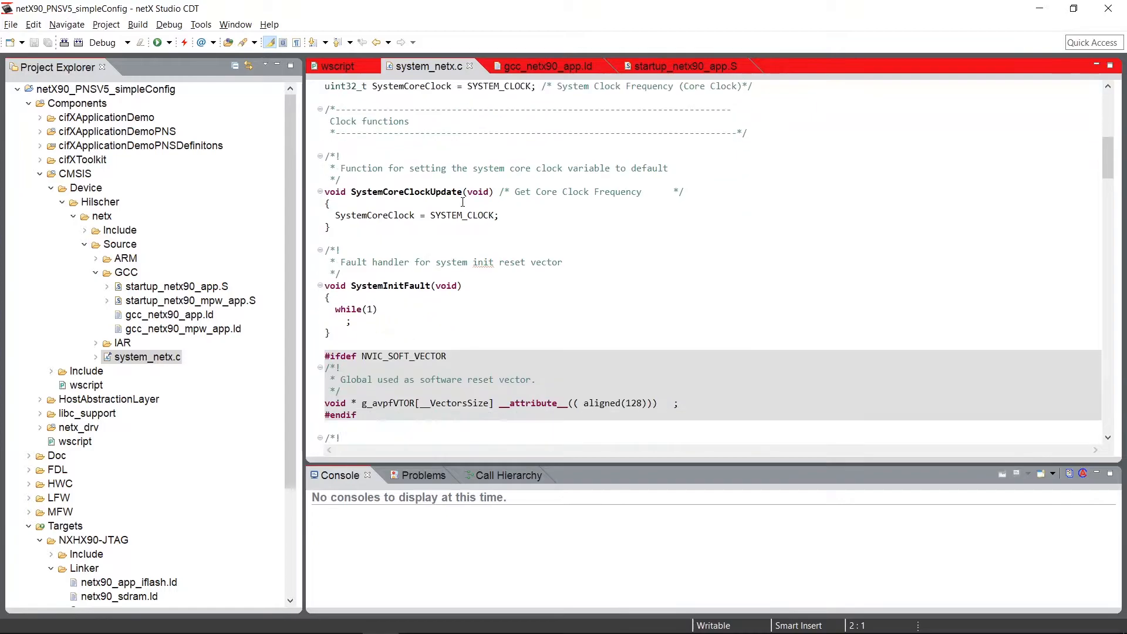
scroll("down", 3)
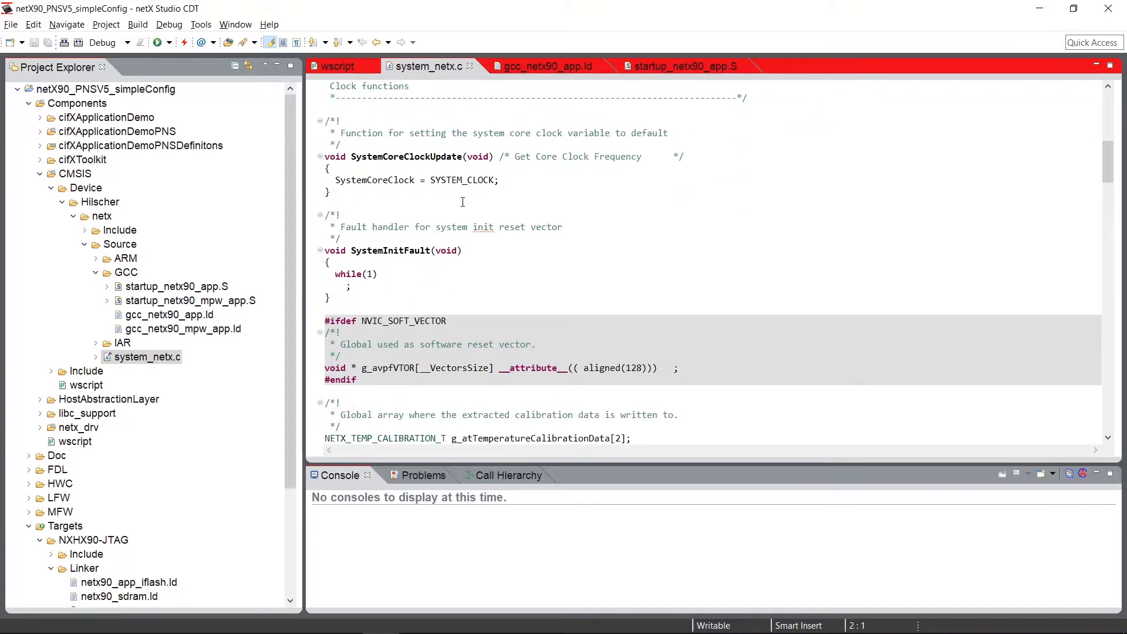
scroll("down", 3)
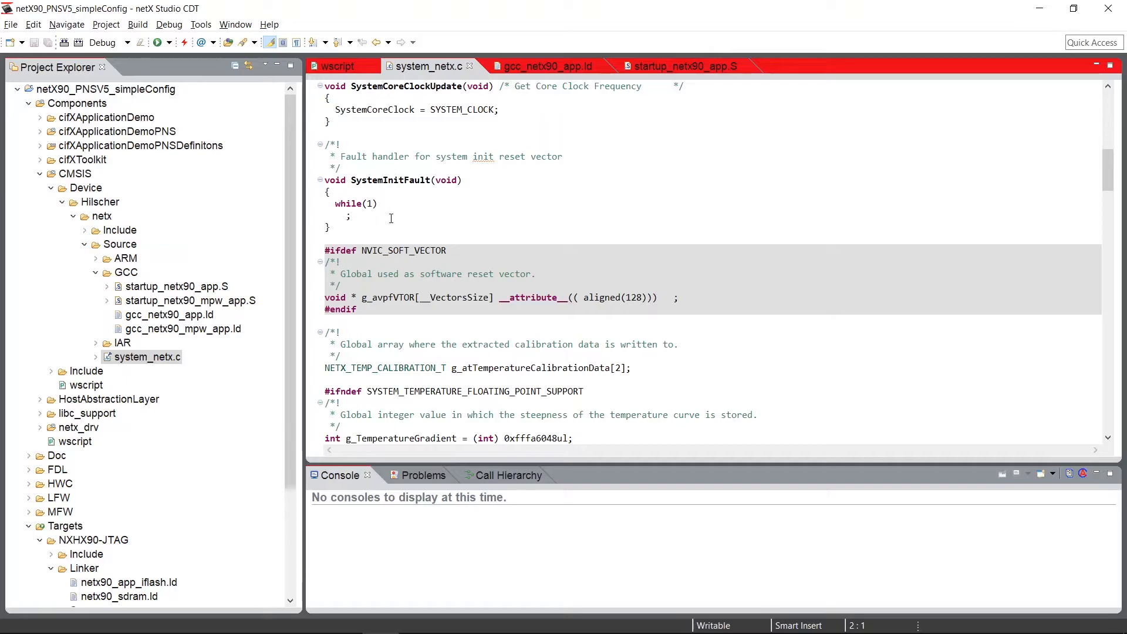
scroll("down", 3)
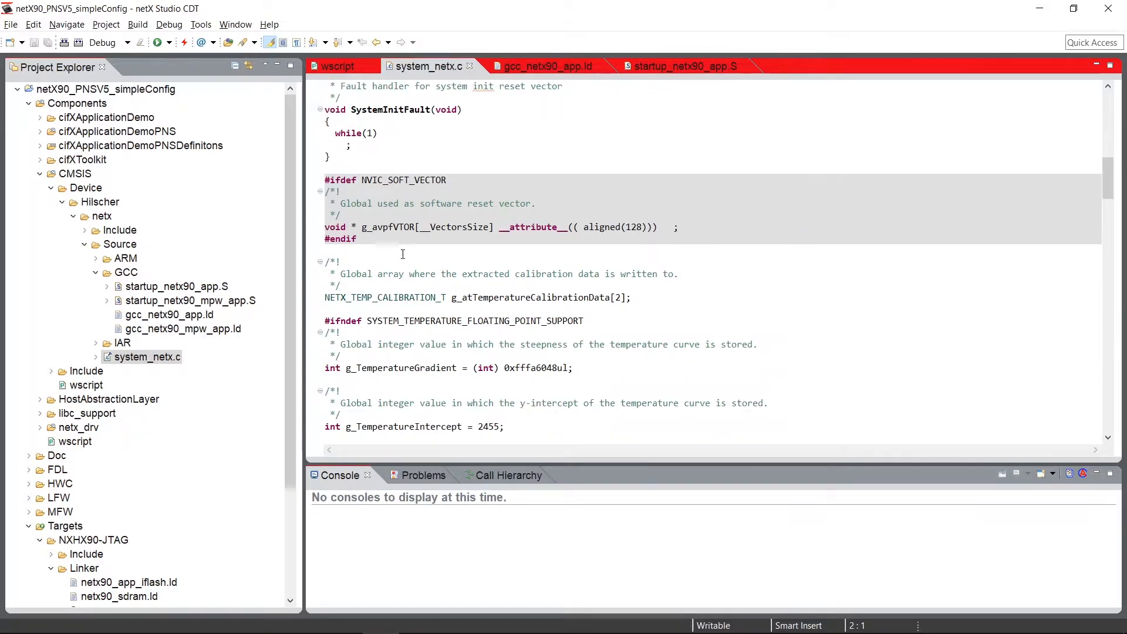
double_click(403, 180)
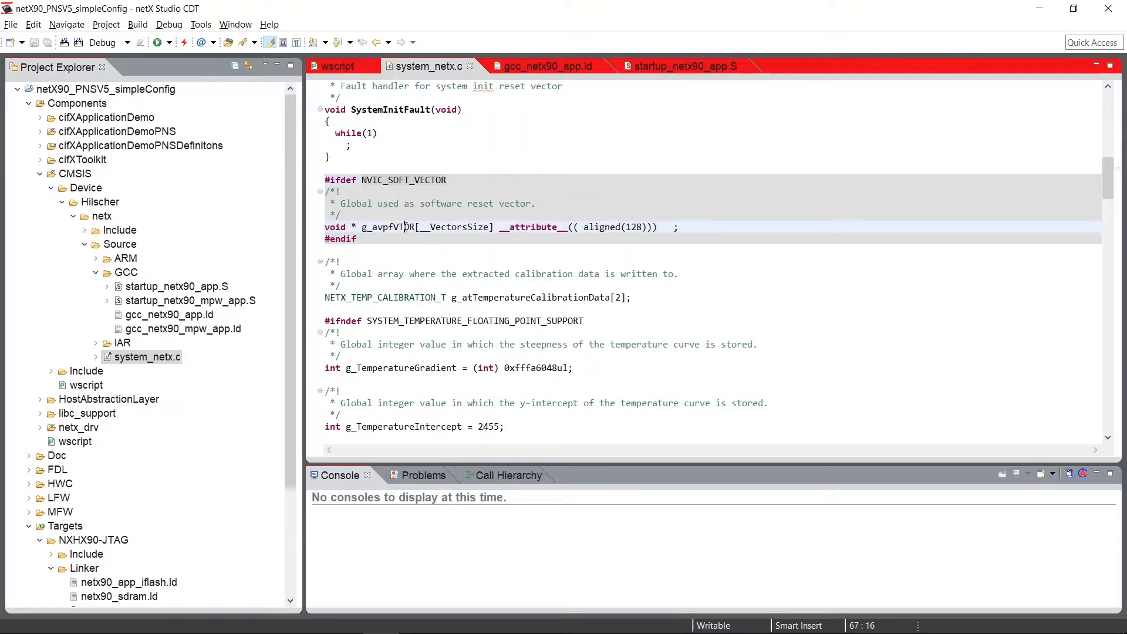
double_click(389, 227)
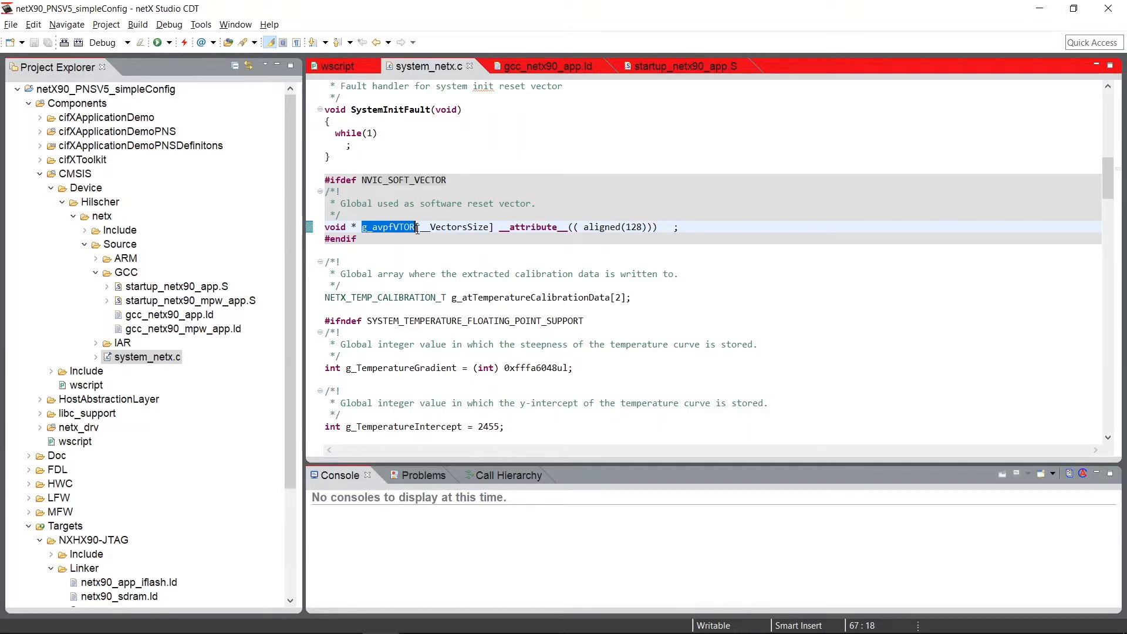
- Review SystemTemperatureByADCValue and the PageReader function further down the file
scroll("down", 3)
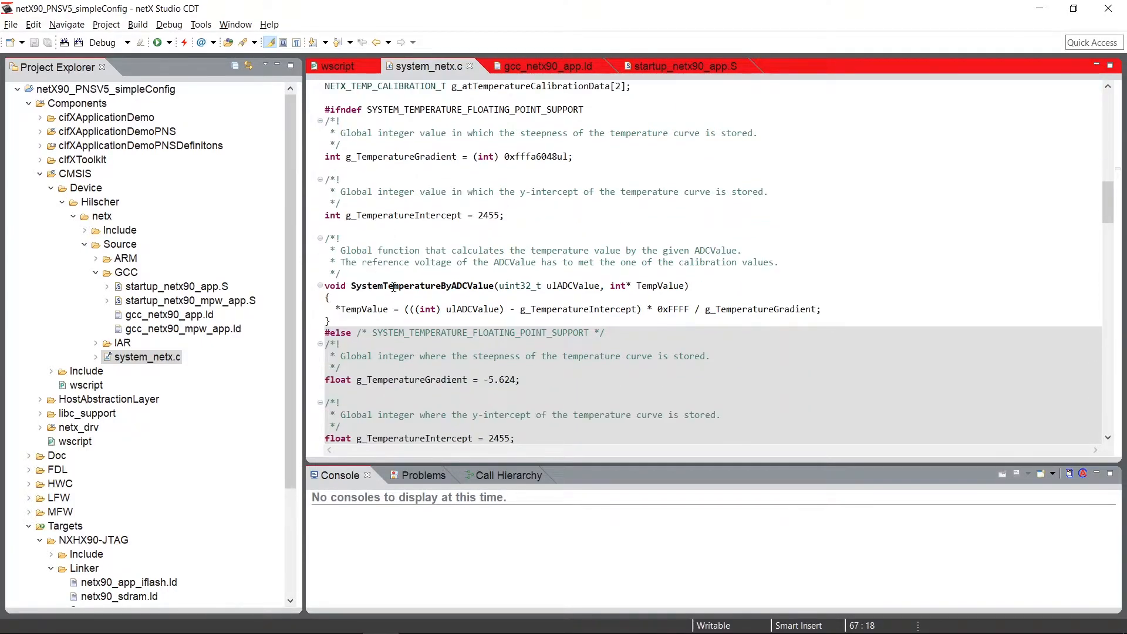
double_click(423, 285)
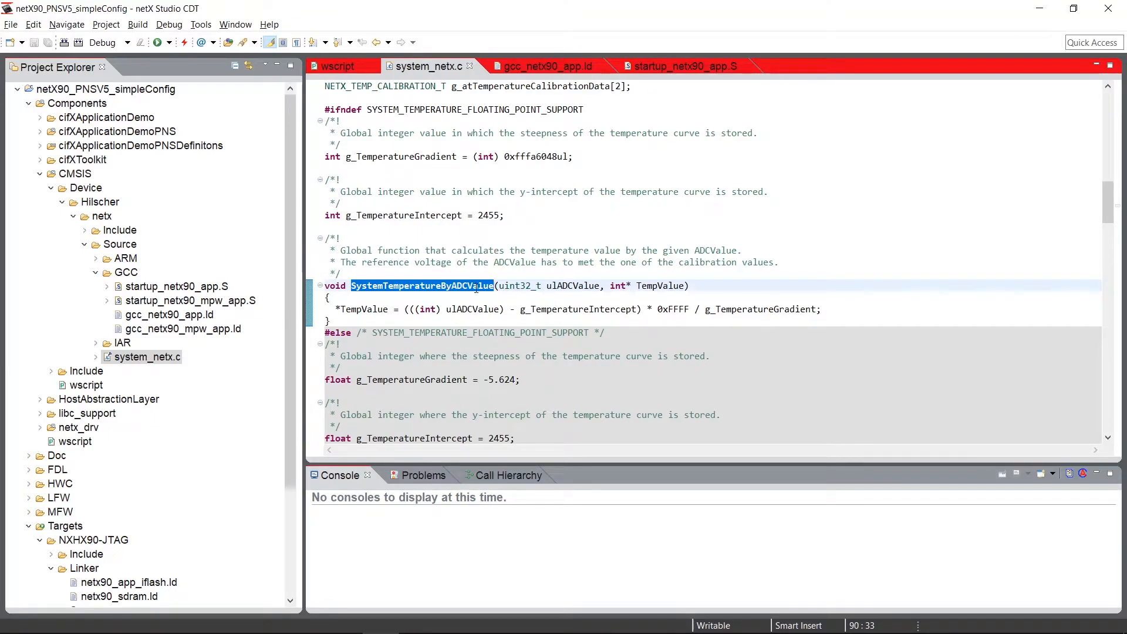
scroll("down", 3)
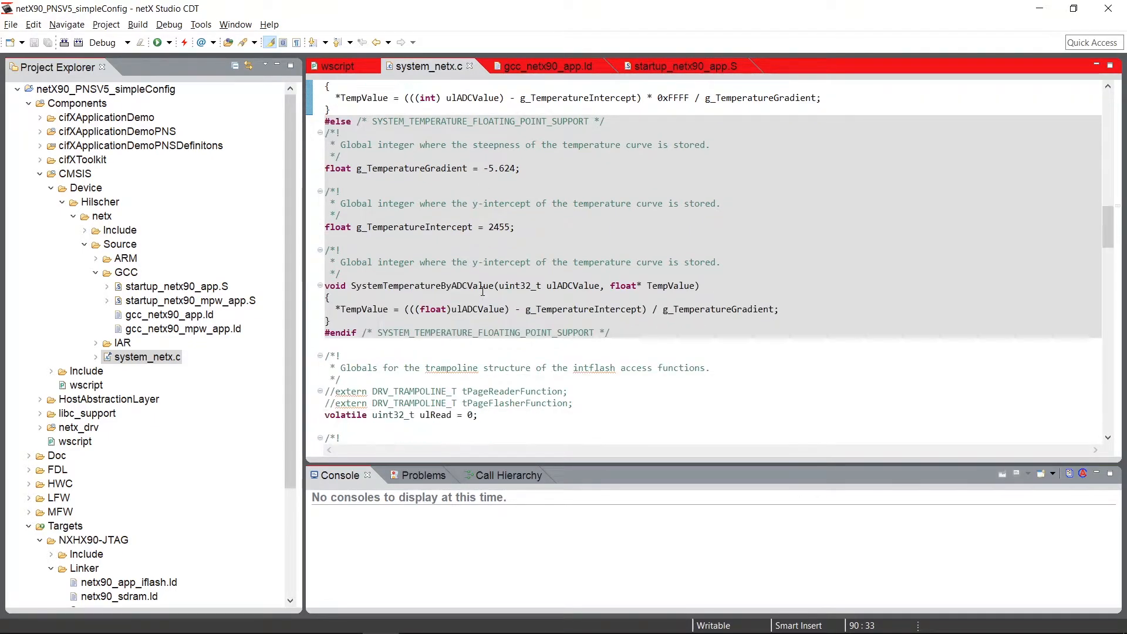
triple_click(421, 168)
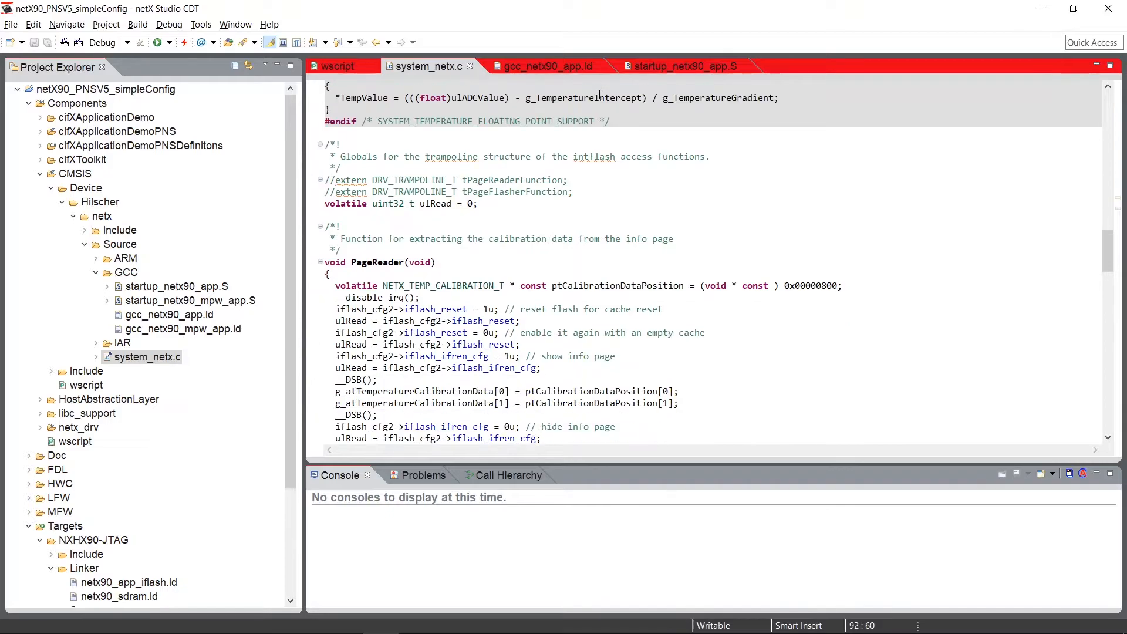
scroll("down", 3)
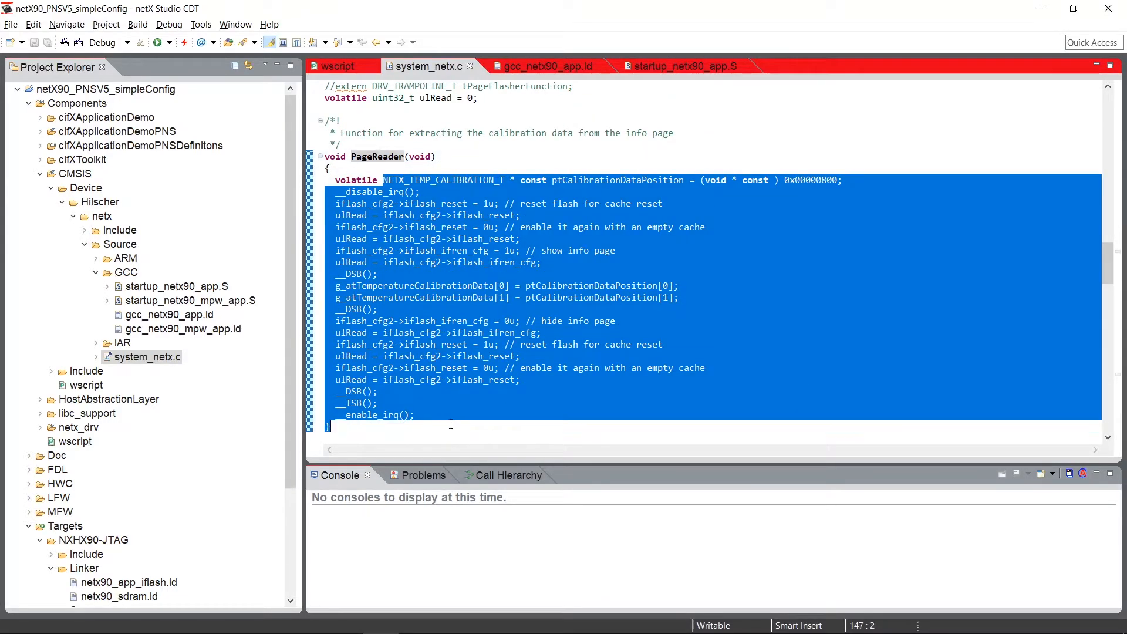
left_click(616, 272)
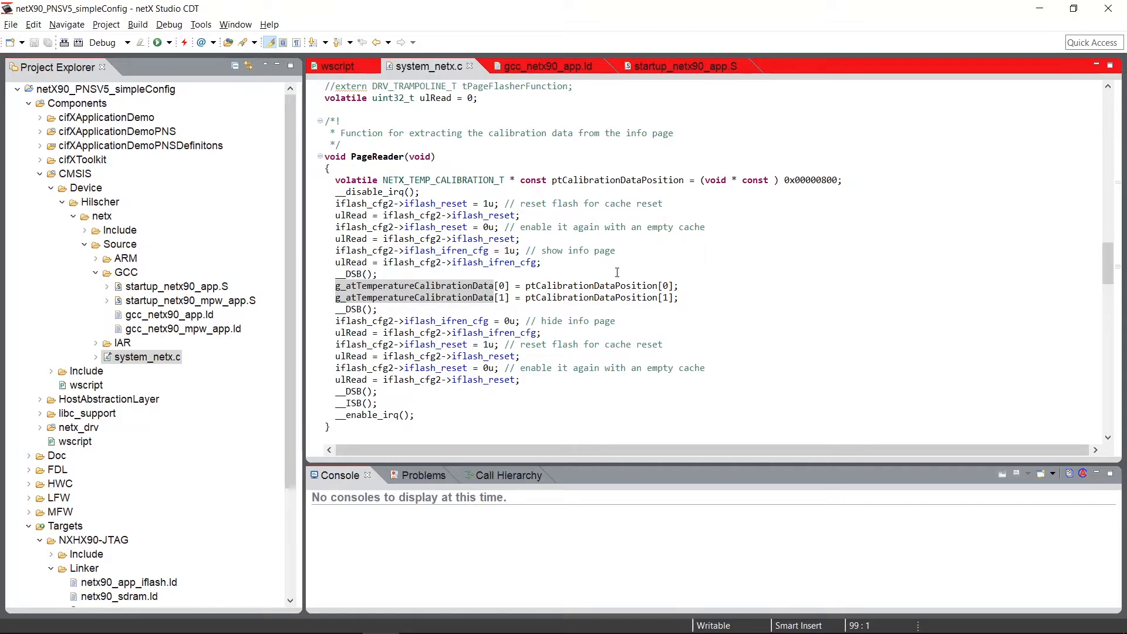
- Highlight callPageReader and continue down to the PageFlasher stub, dismissing the disable_irq popup
scroll("down", 3)
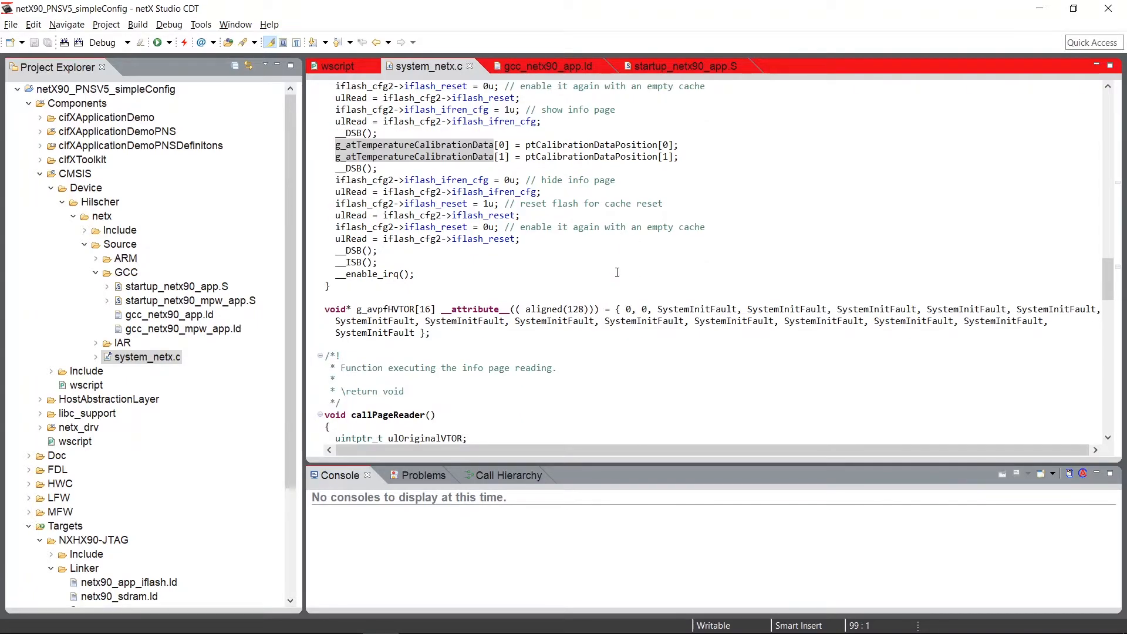
scroll("down", 3)
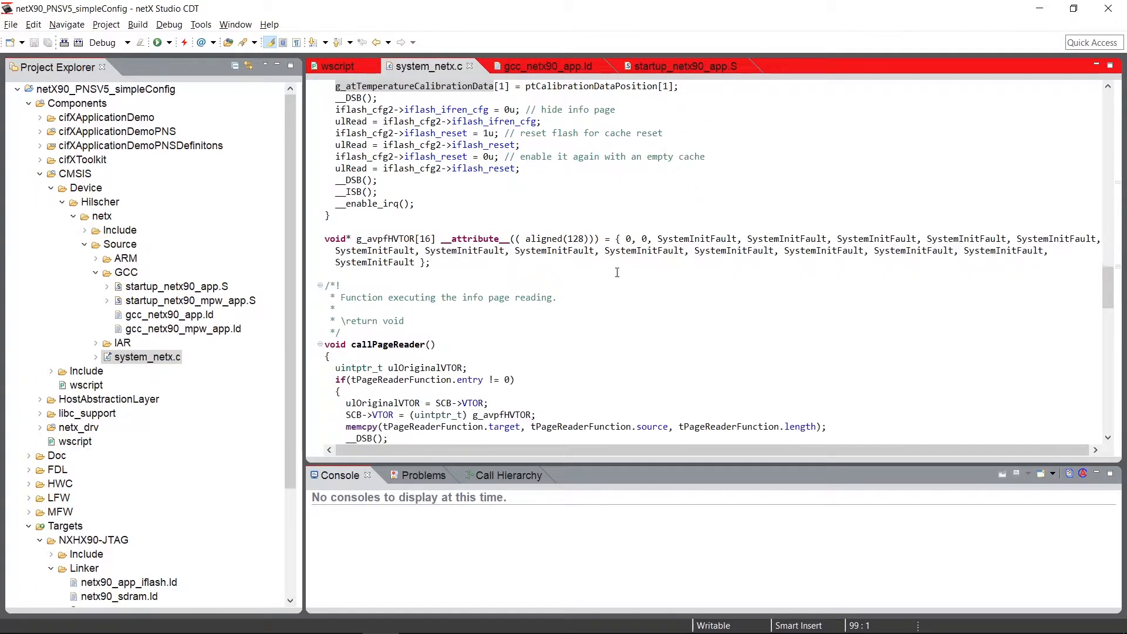
scroll("down", 3)
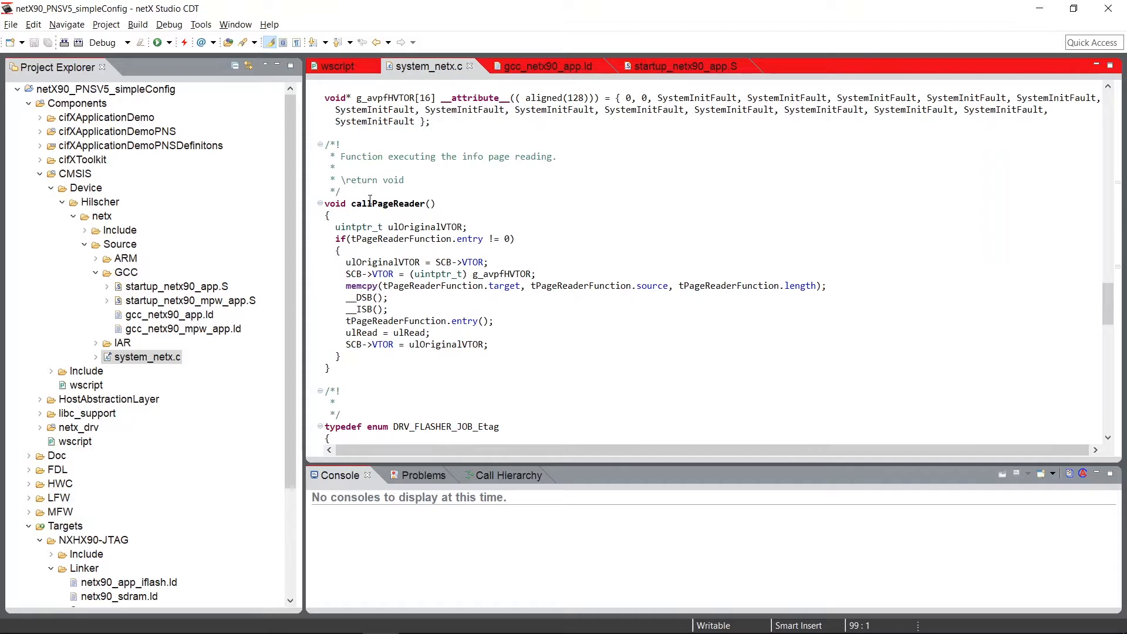
double_click(389, 203)
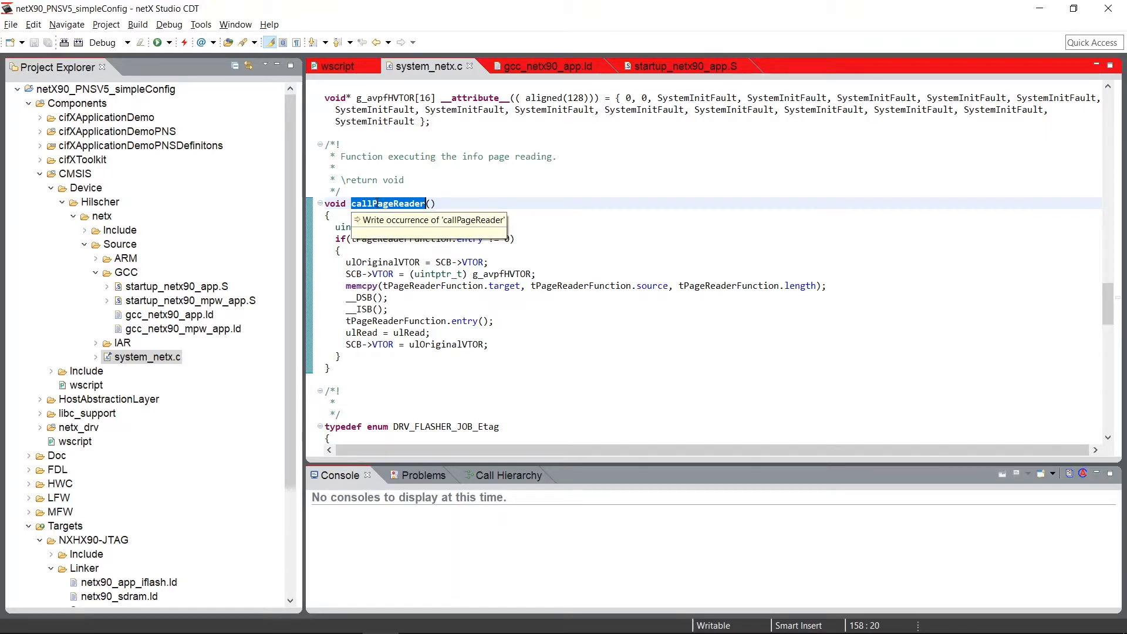
scroll("down", 3)
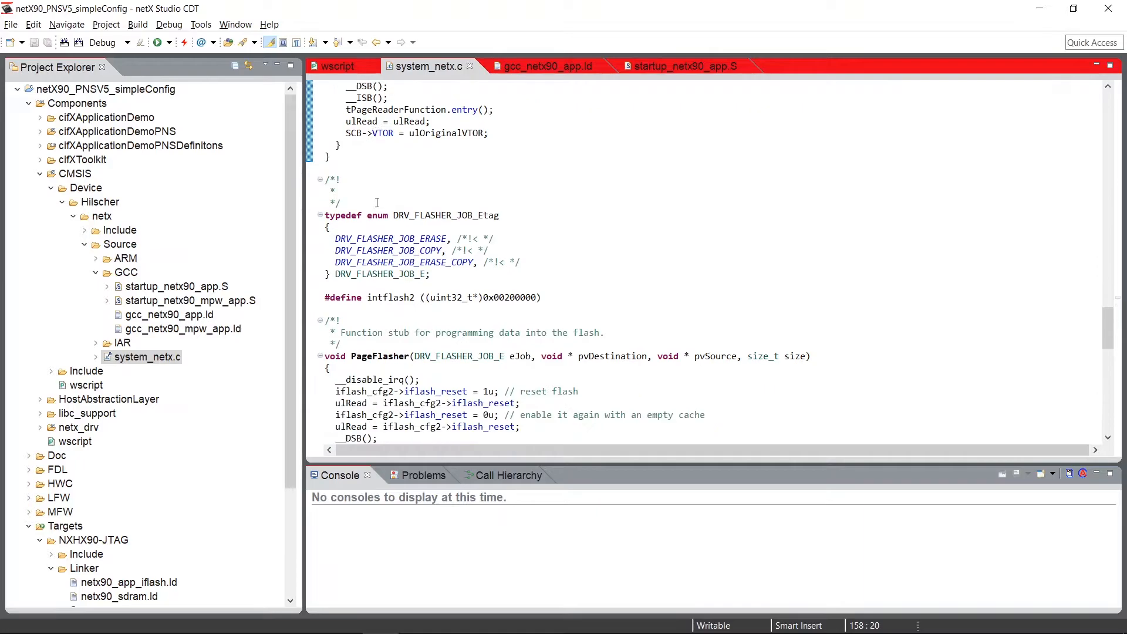
scroll("down", 3)
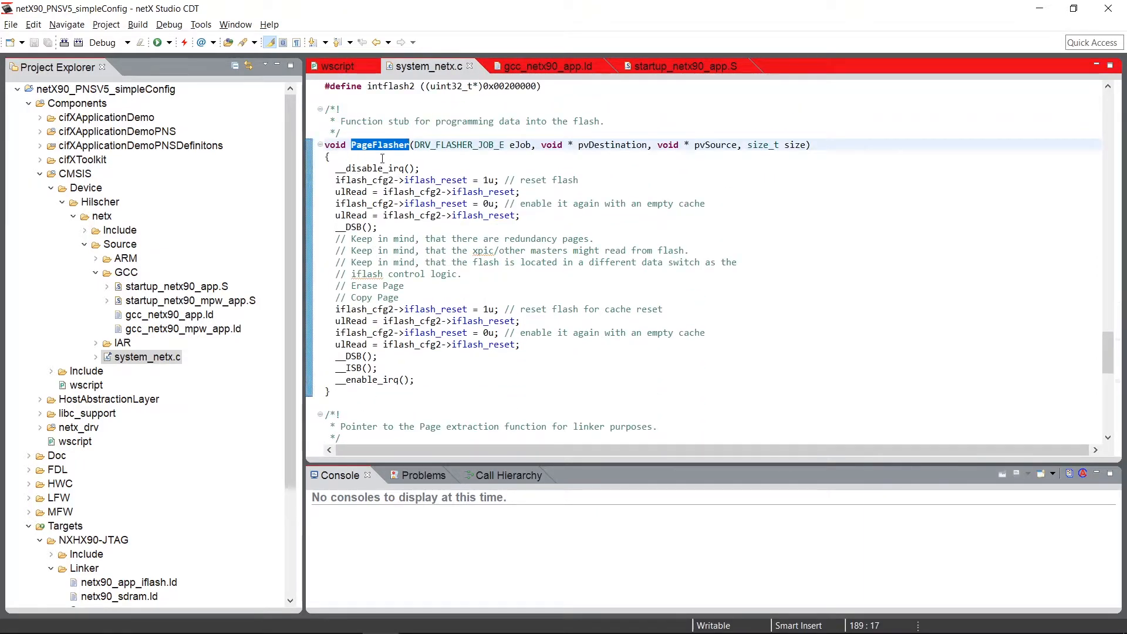
mouse_move(371, 168)
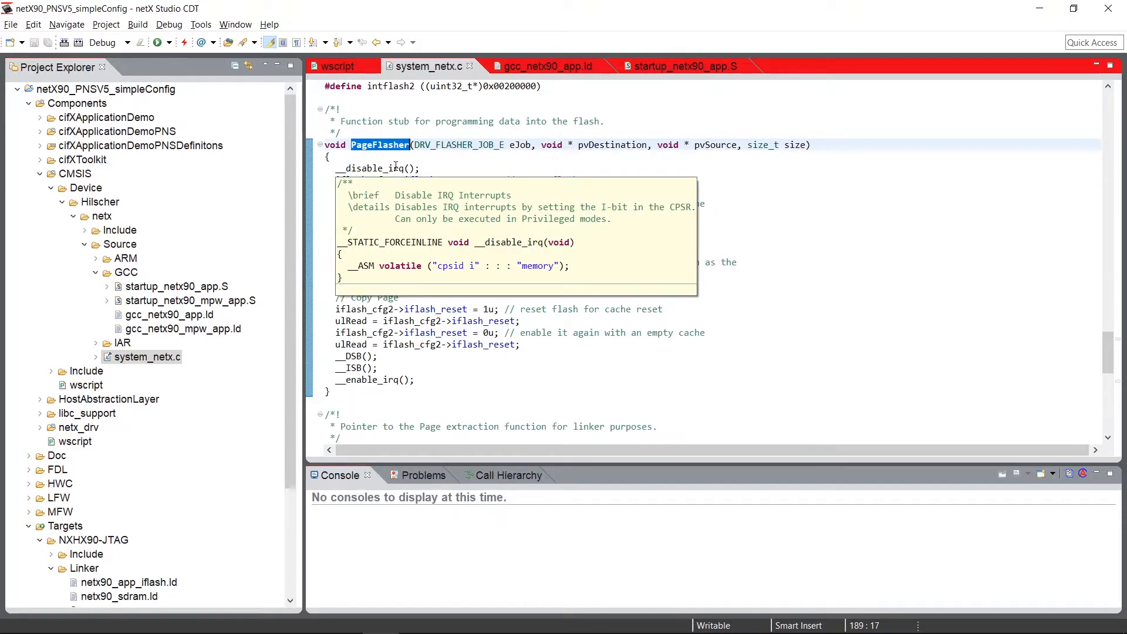
double_click(459, 262)
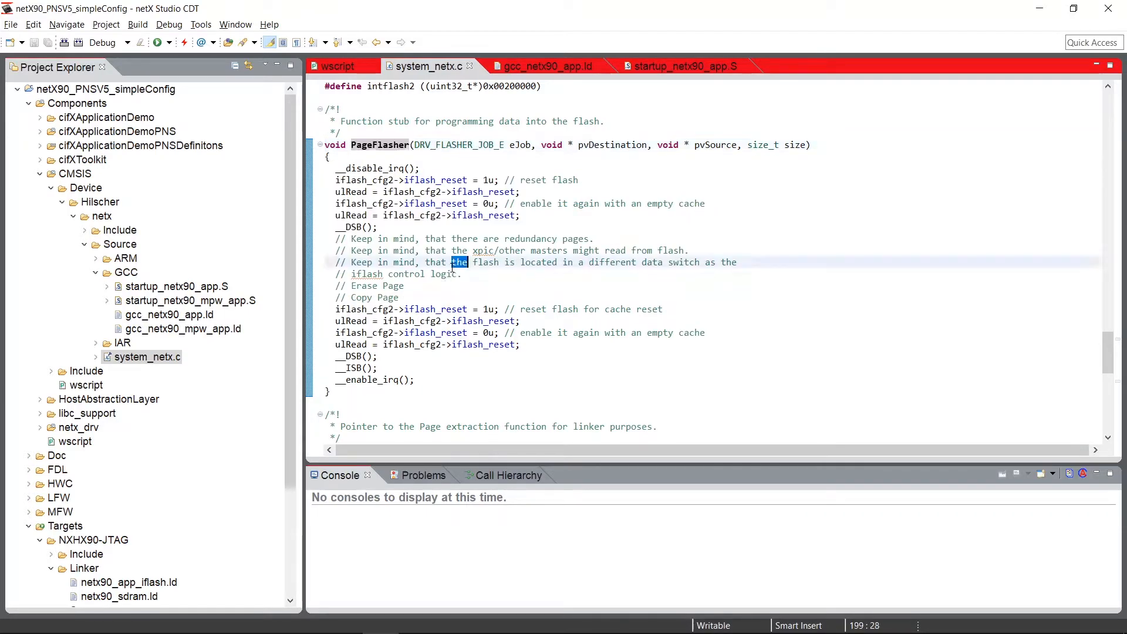
- Scroll to SystemInit and highlight its name and the VTOR assignment line
scroll("down", 3)
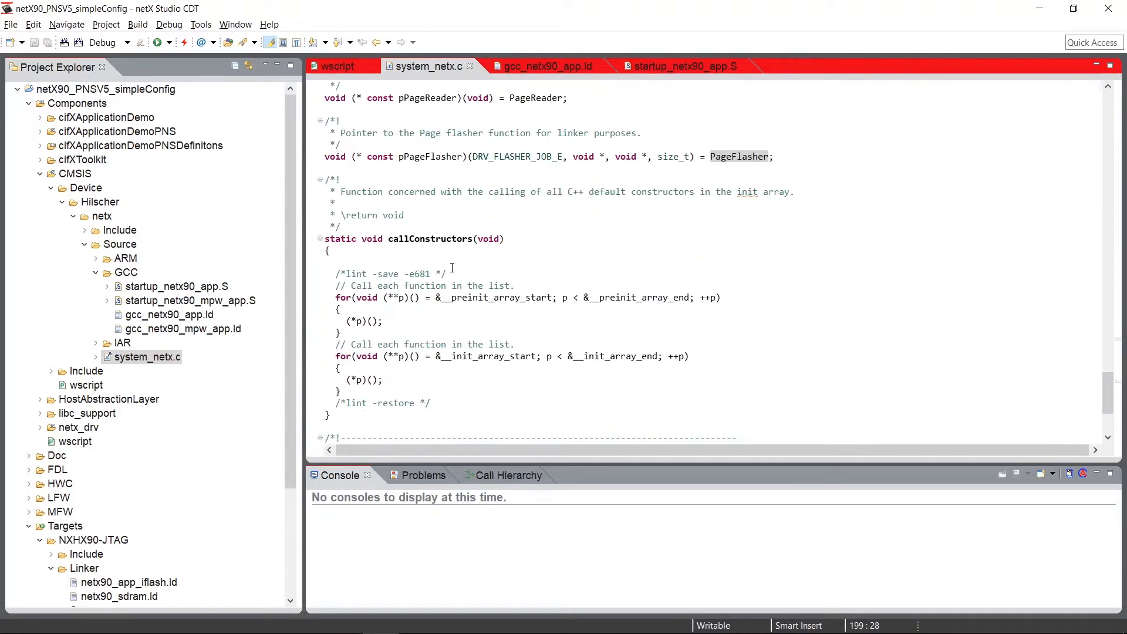
scroll("down", 3)
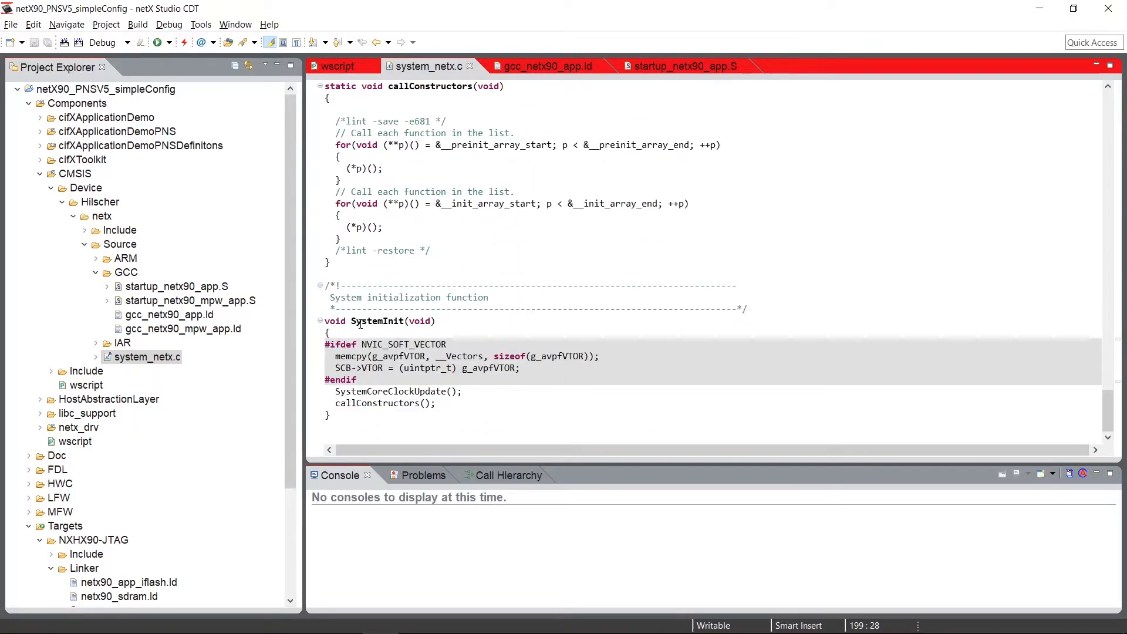
double_click(377, 321)
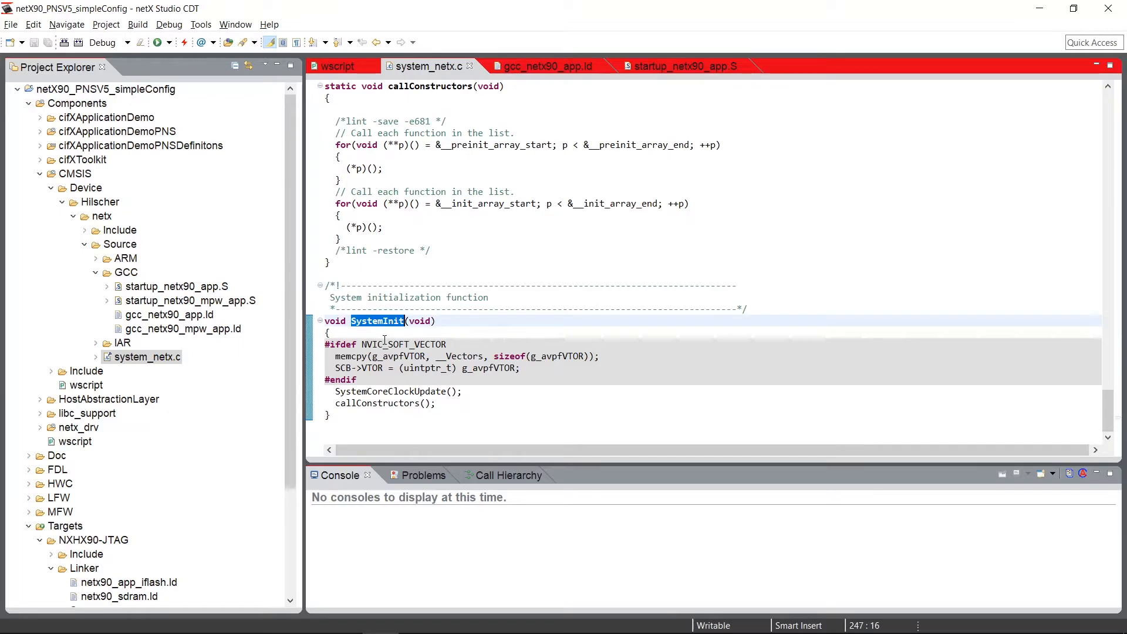
double_click(407, 344)
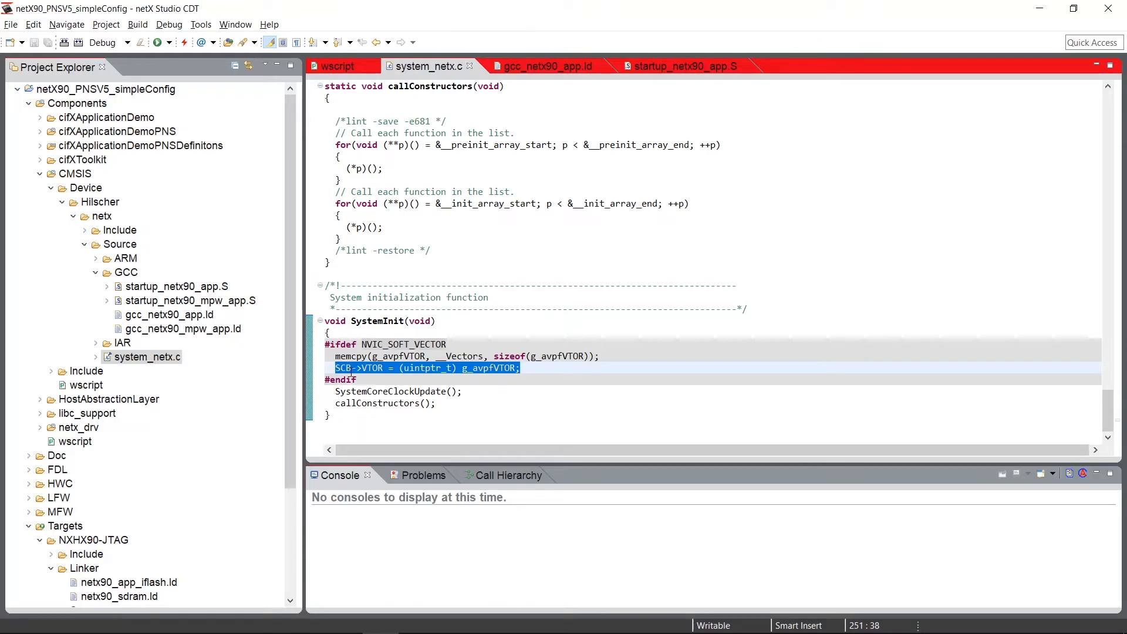
left_click(365, 368)
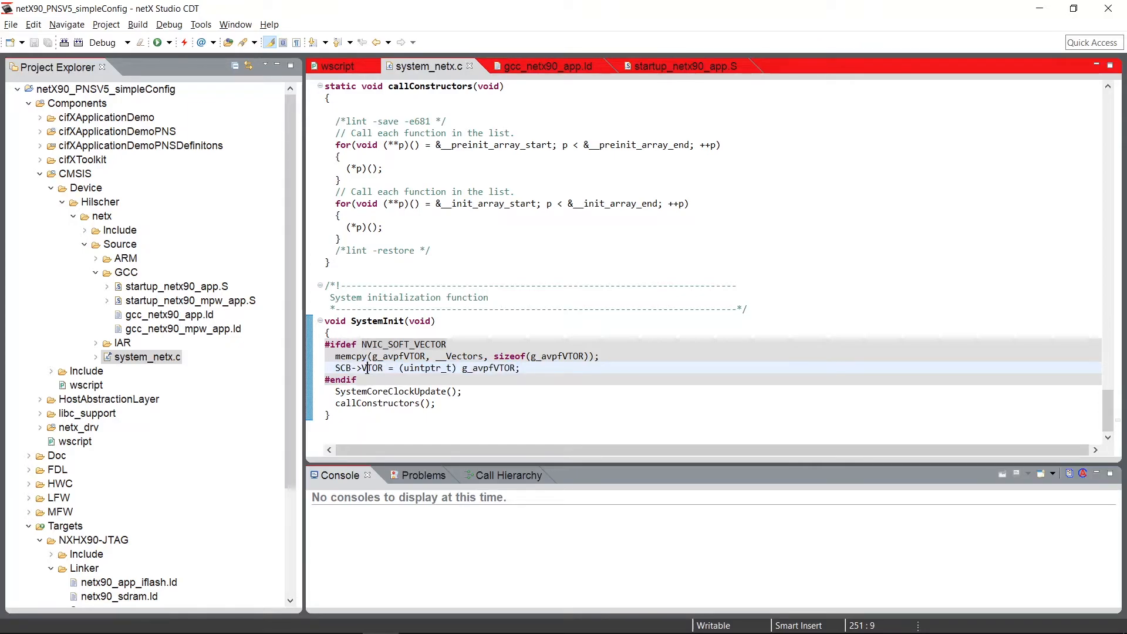
- Highlight g_avpfVTOR in the SCB->VTOR line and the SystemCoreClockUpdate call, then collapse Source
left_click(494, 368)
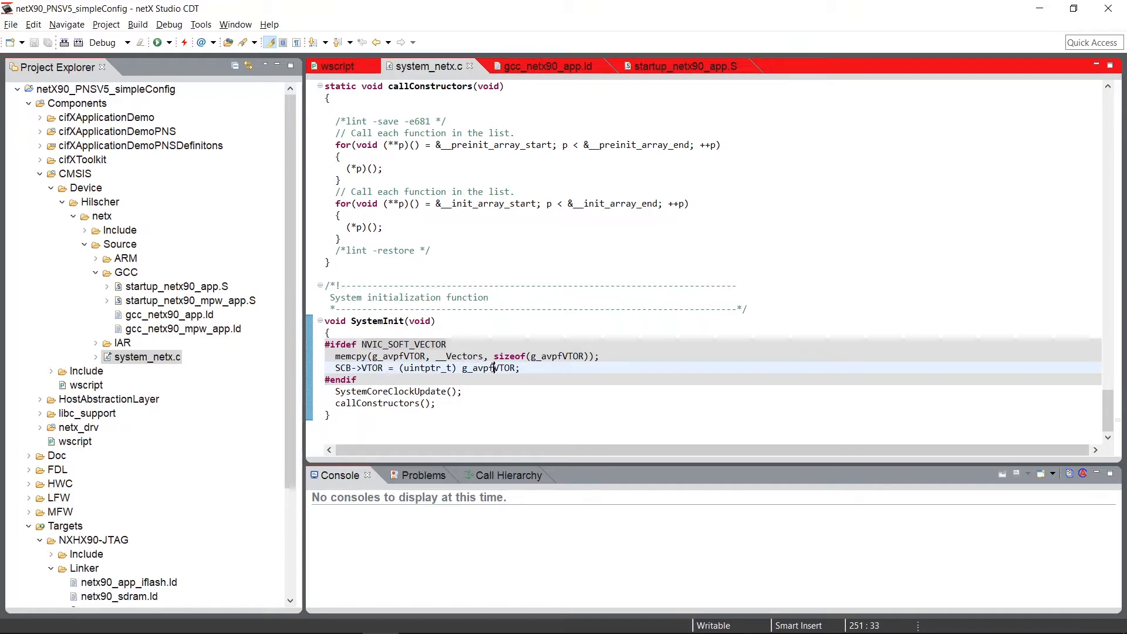
double_click(491, 368)
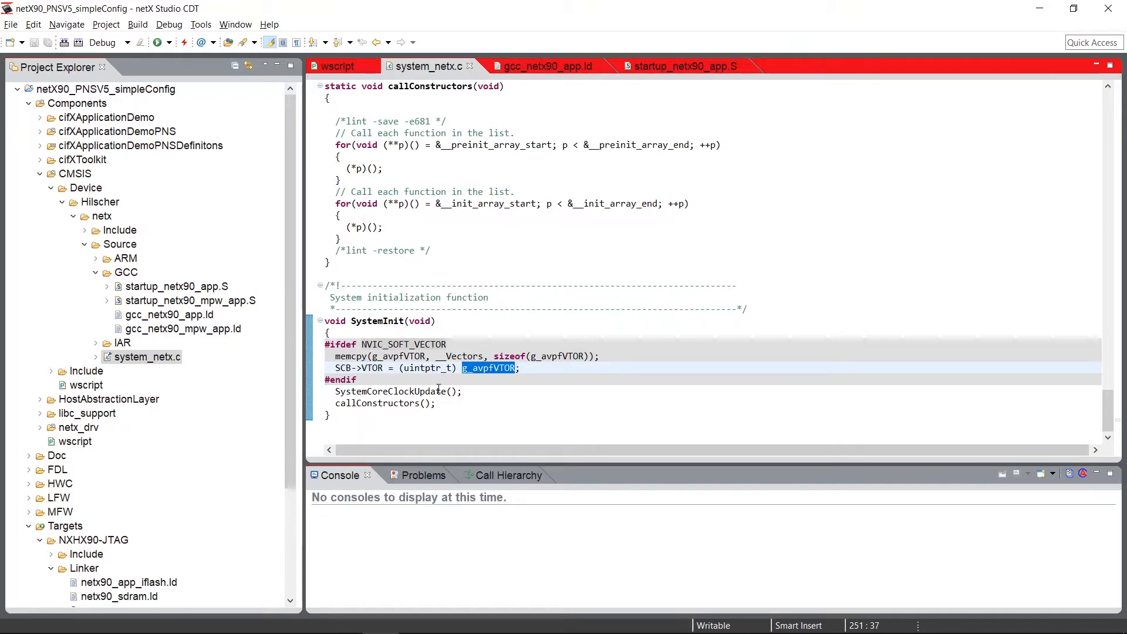
double_click(390, 391)
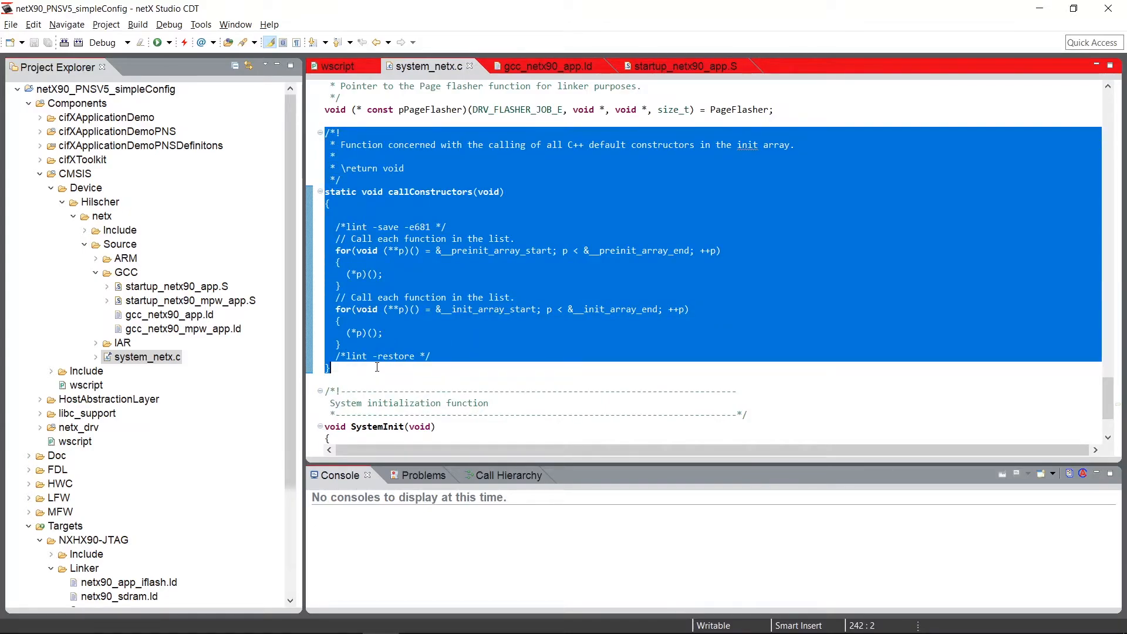
mouse_move(373, 363)
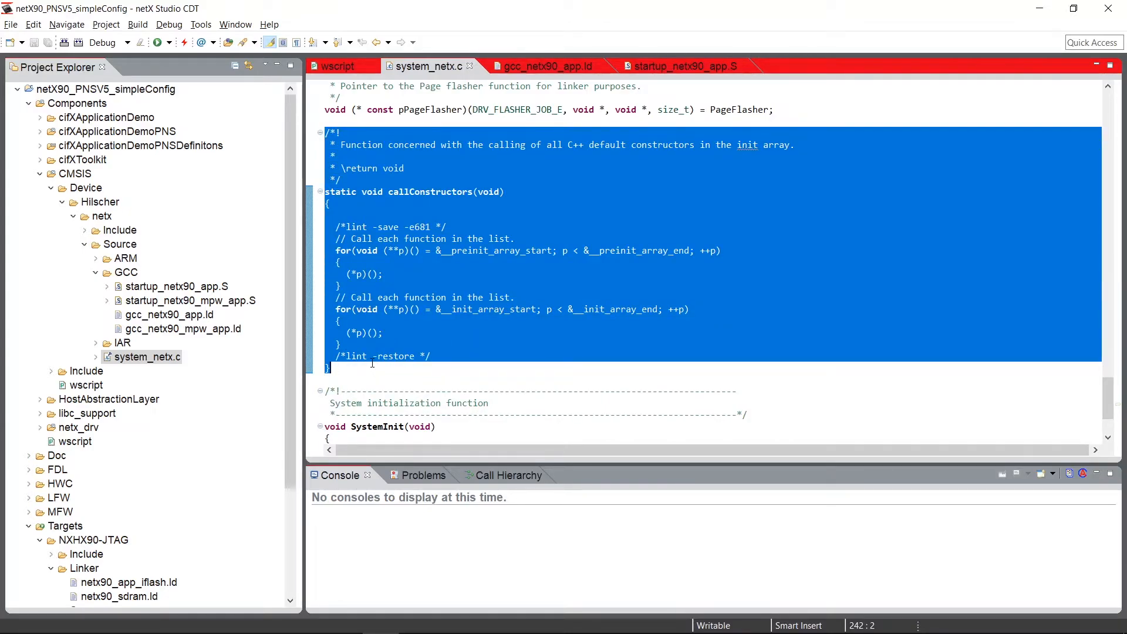
left_click(175, 287)
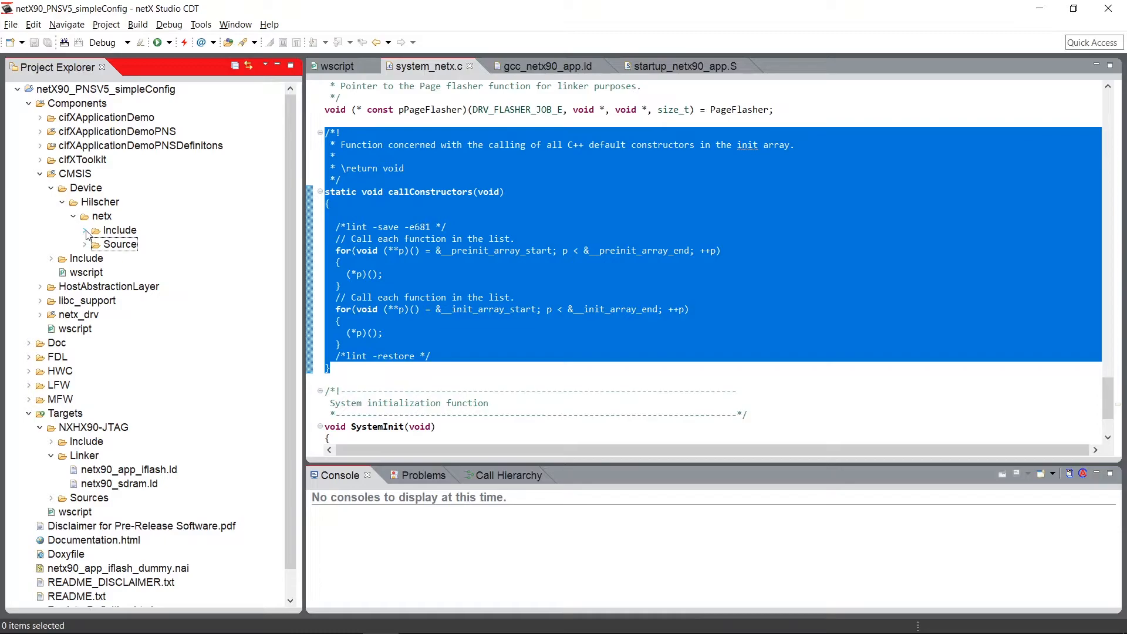
- Expand the netx Include folder and click through netx90_app.h, netx90_app.svd, SVDConv.exe and regdef
left_click(85, 230)
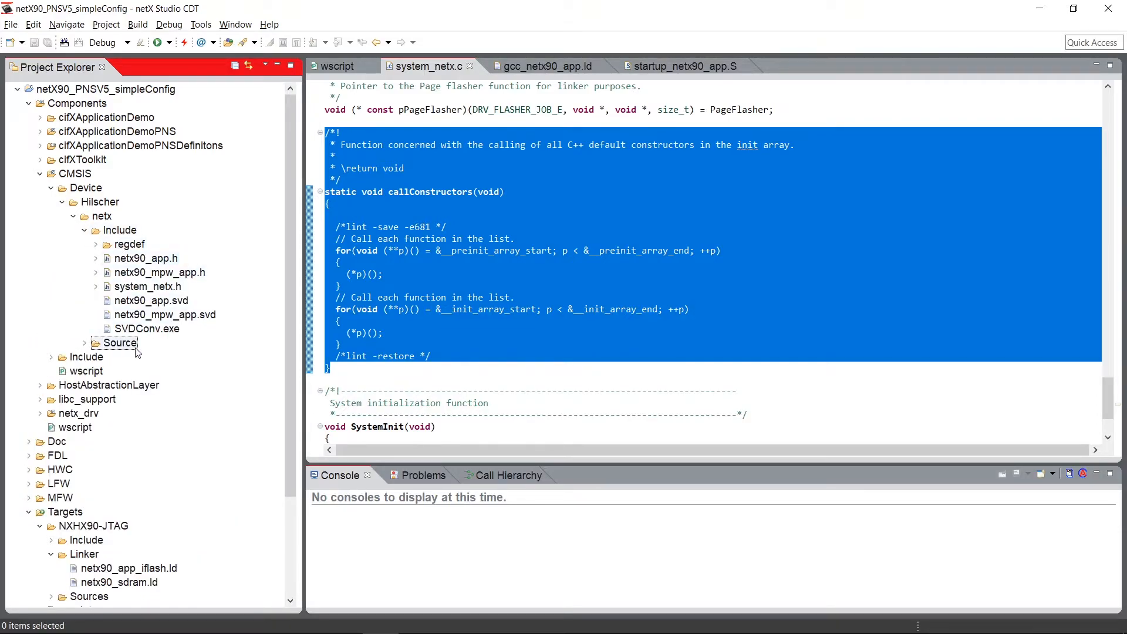
left_click(146, 258)
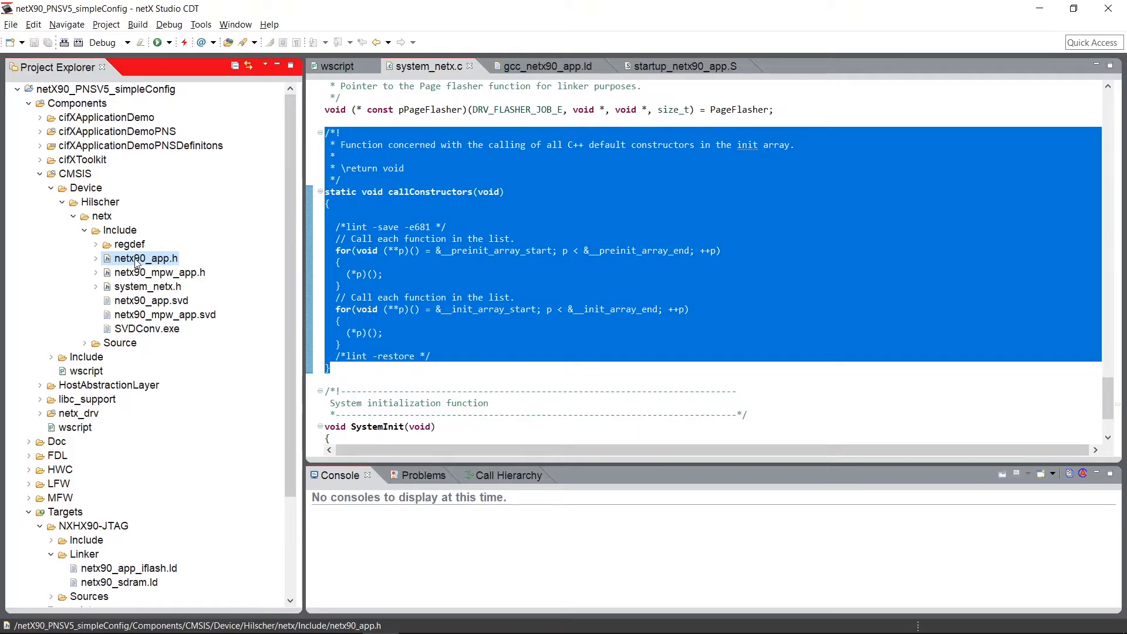
left_click(152, 301)
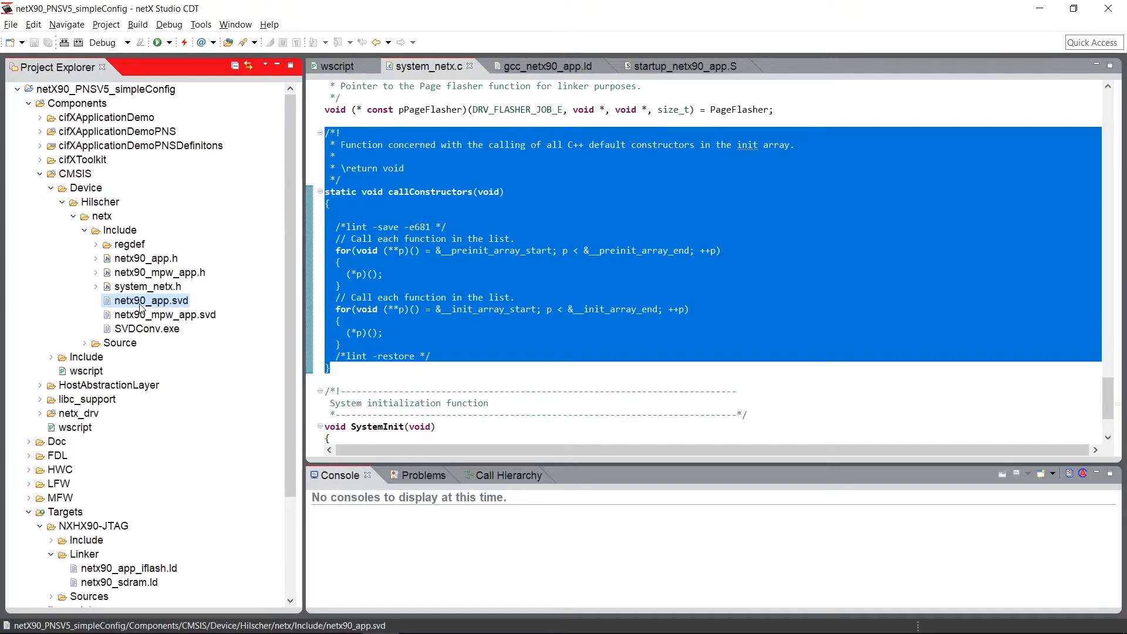
mouse_move(88, 300)
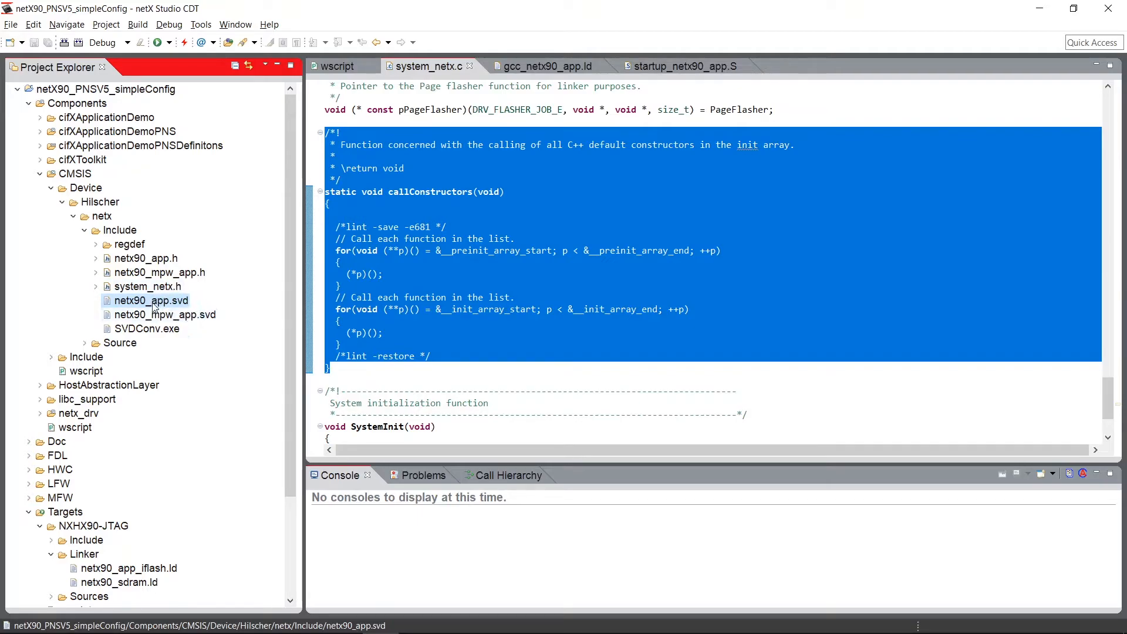
mouse_move(187, 308)
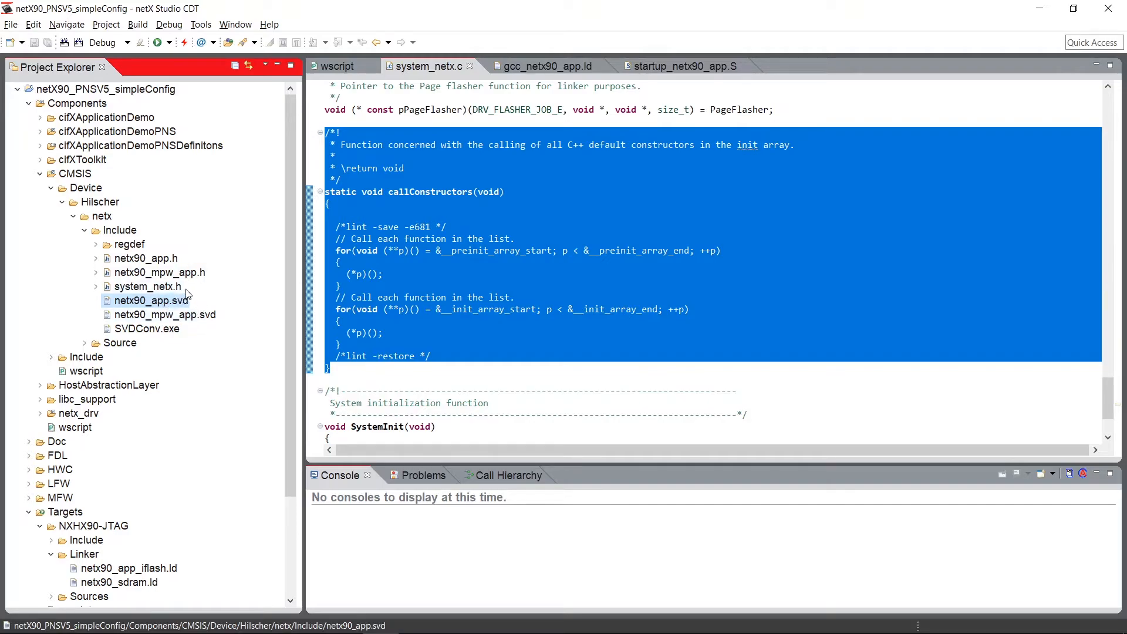
left_click(146, 259)
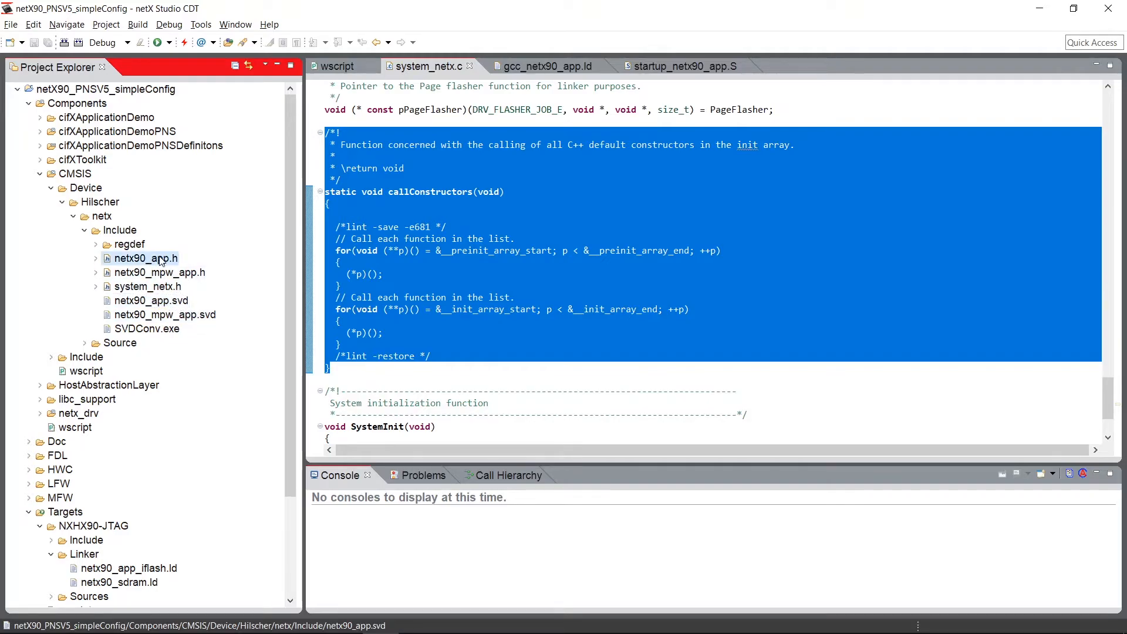
left_click(144, 259)
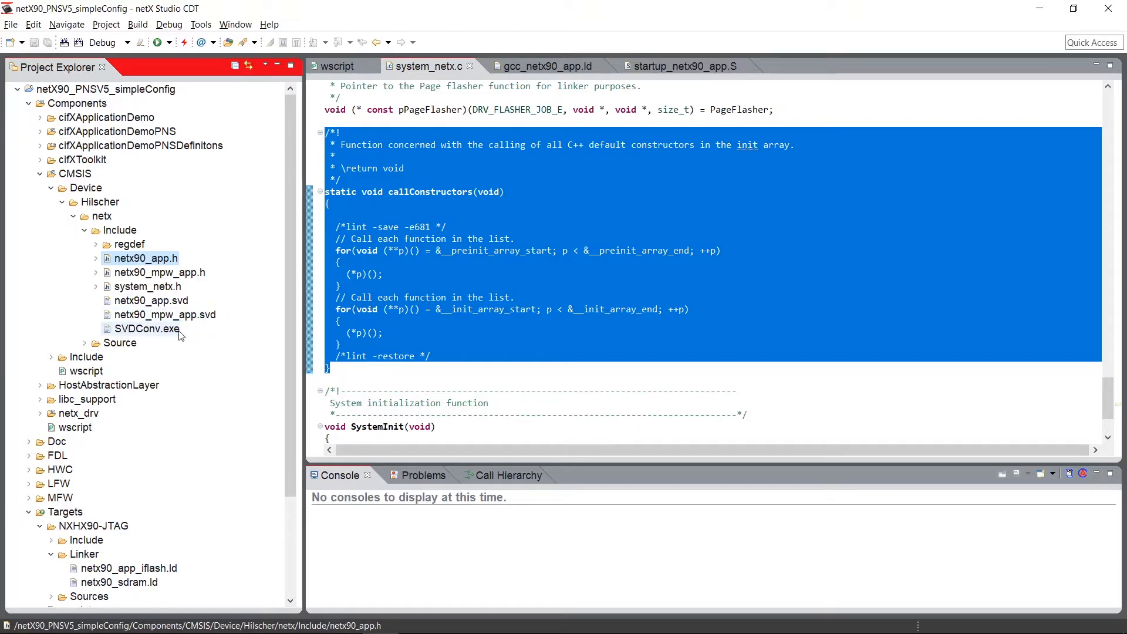
left_click(146, 329)
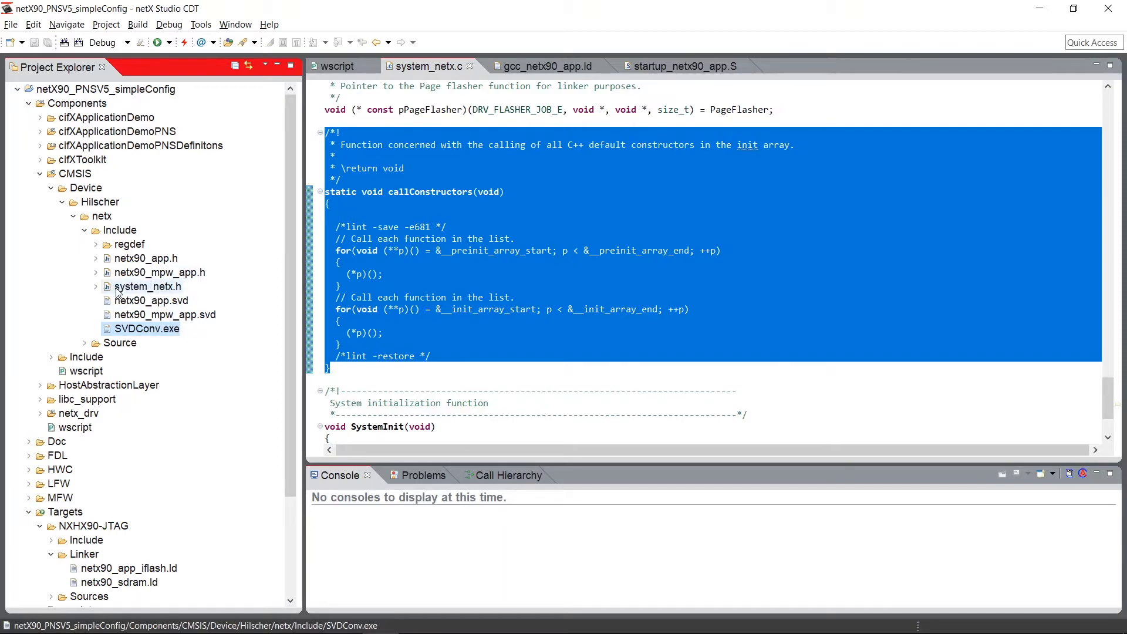
left_click(148, 286)
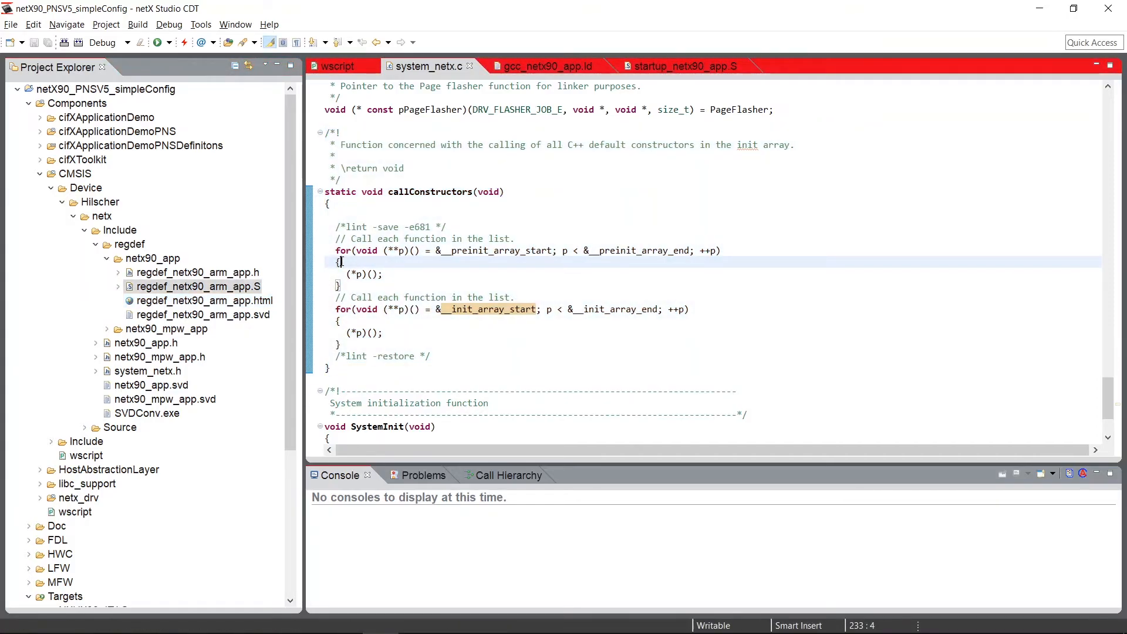
- Open regdef_netx90_arm_app.html via Open With > System Editor as a page in the IDE
left_click(194, 287)
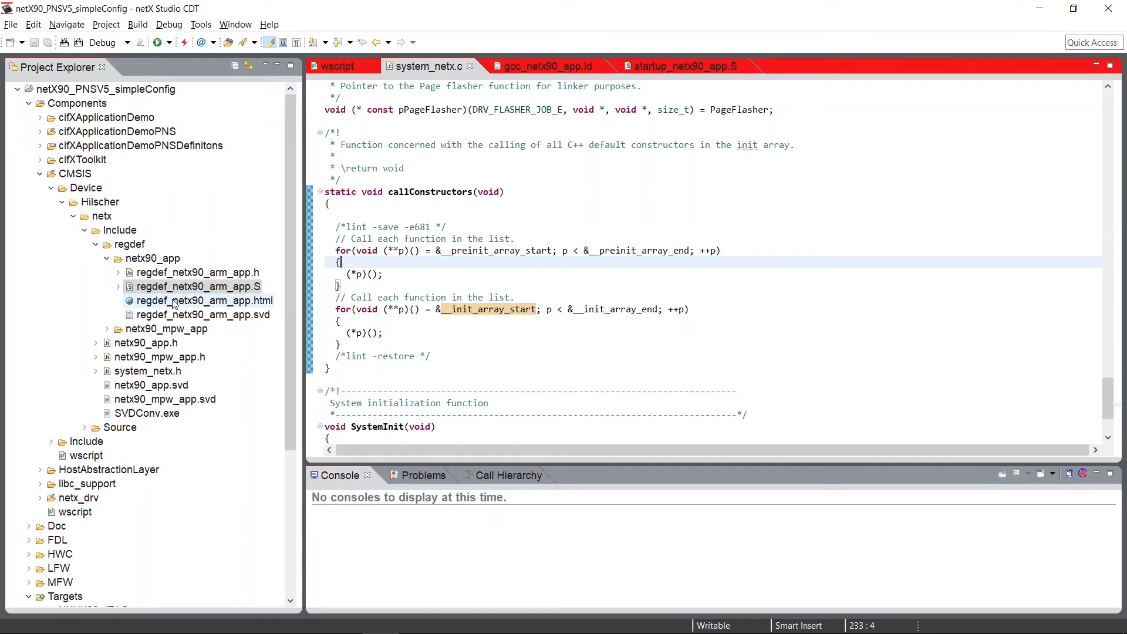
left_click(203, 301)
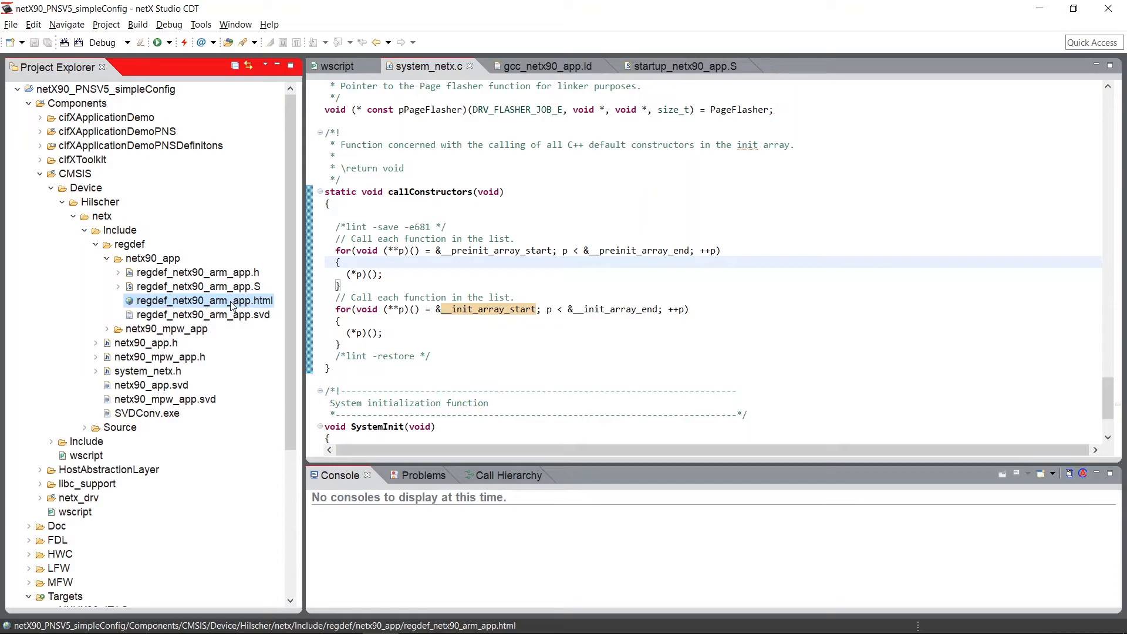
right_click(202, 300)
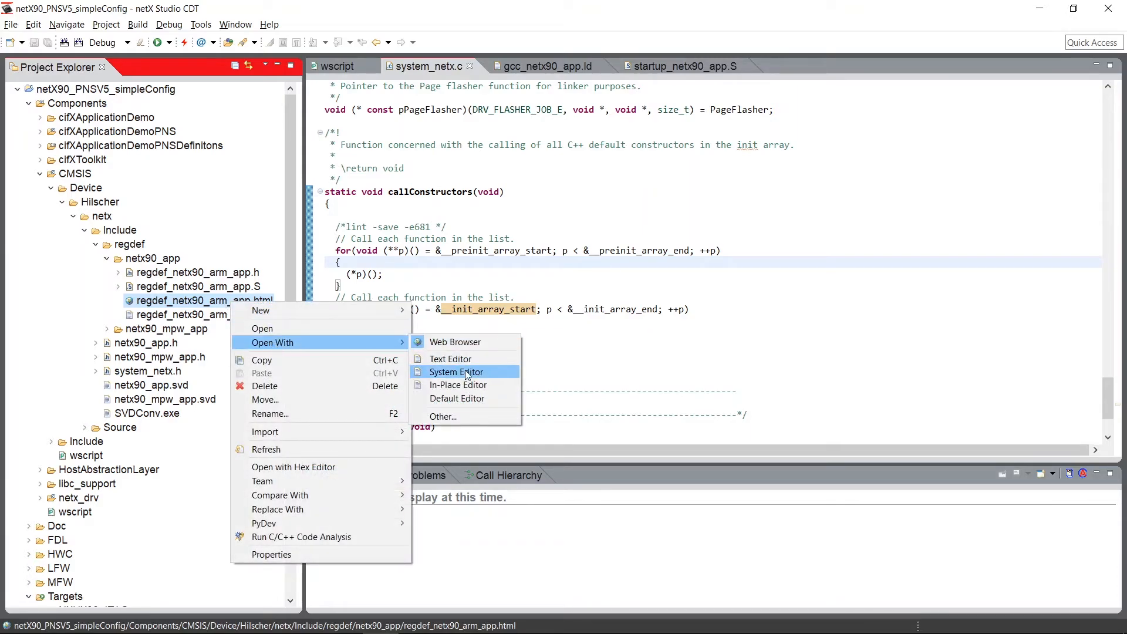
left_click(455, 372)
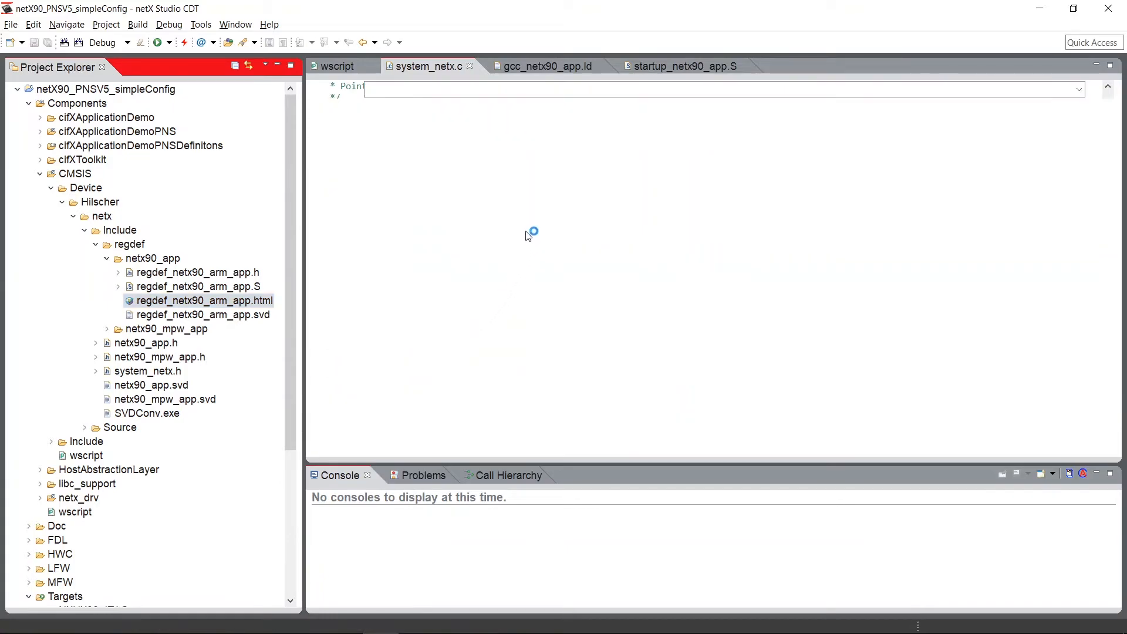
mouse_move(483, 220)
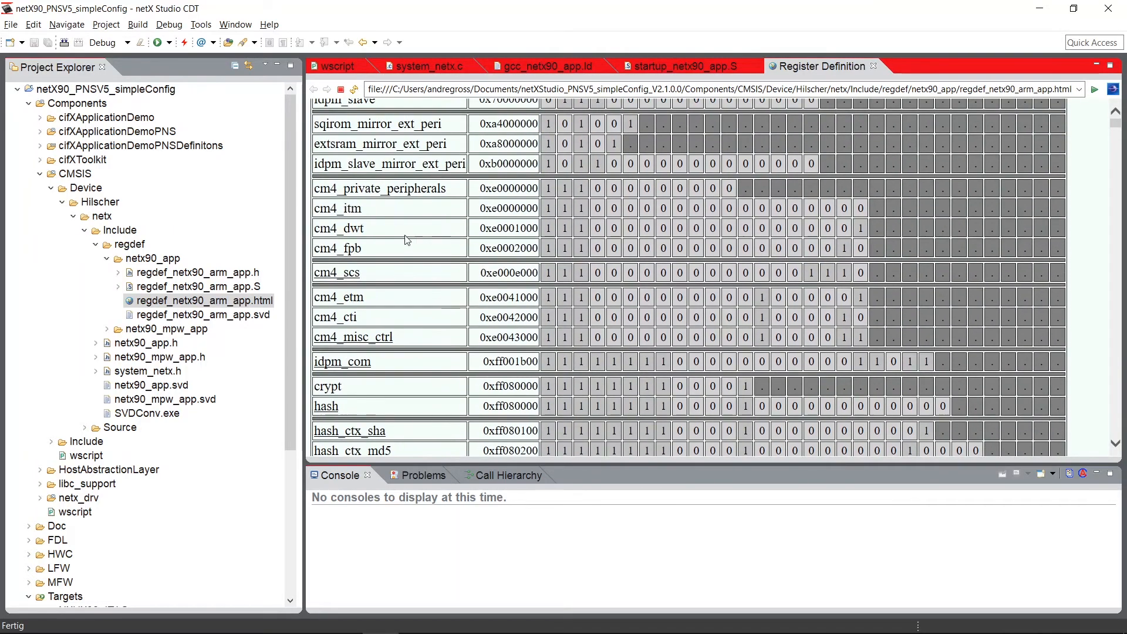
- Scroll the Register Definition page past intram, cs0 and clock_enable down to the MMIO line bits
scroll("down", 3)
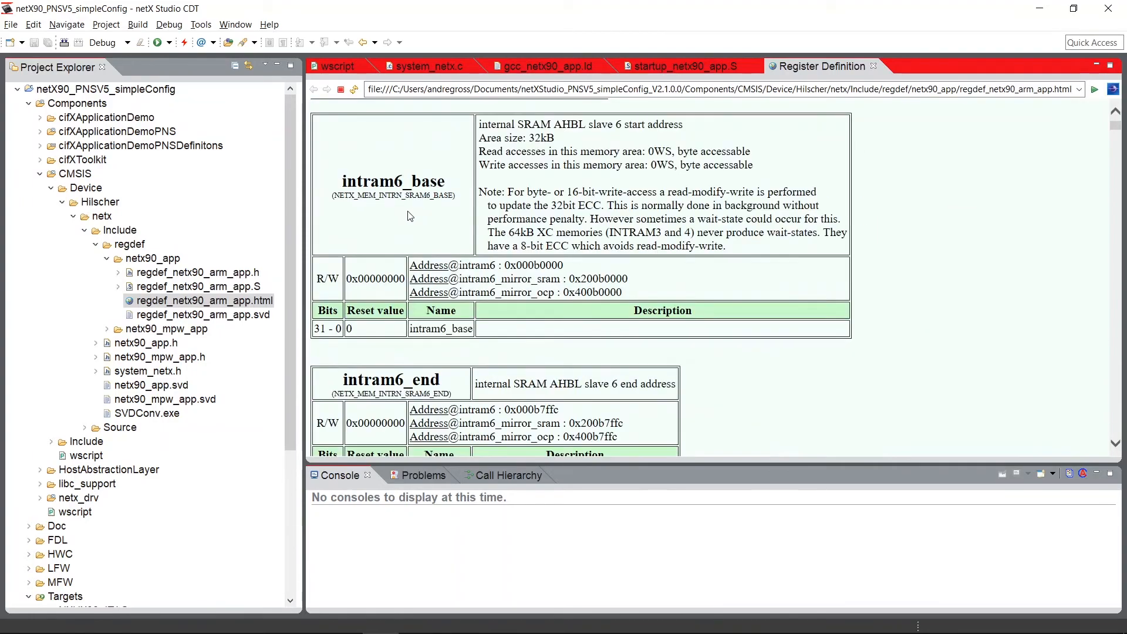
scroll("down", 3)
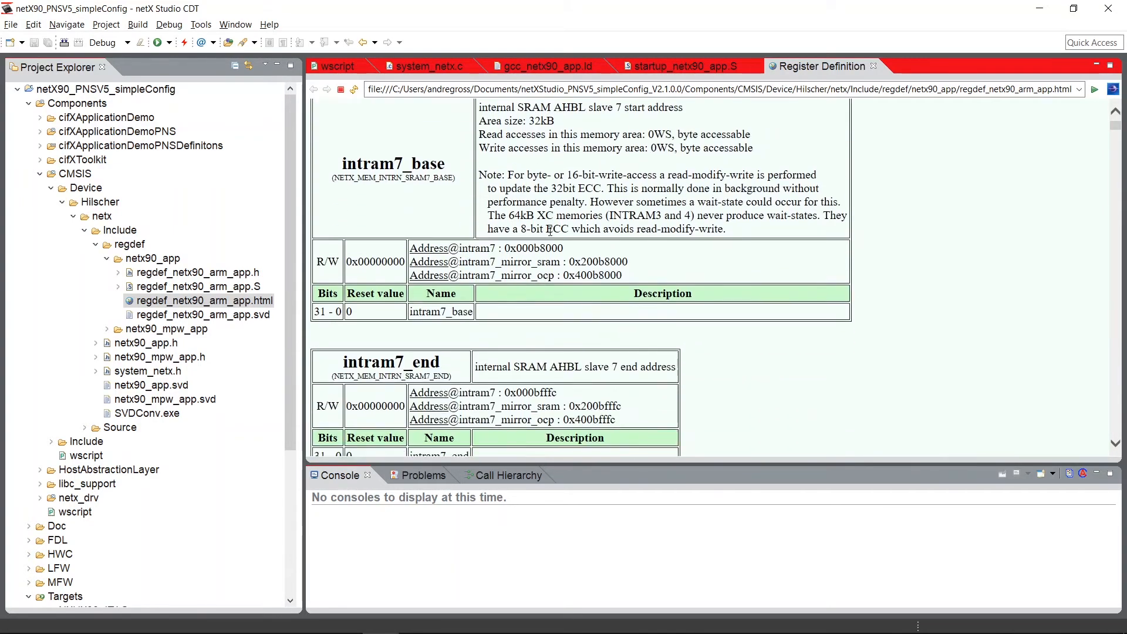
scroll("down", 3)
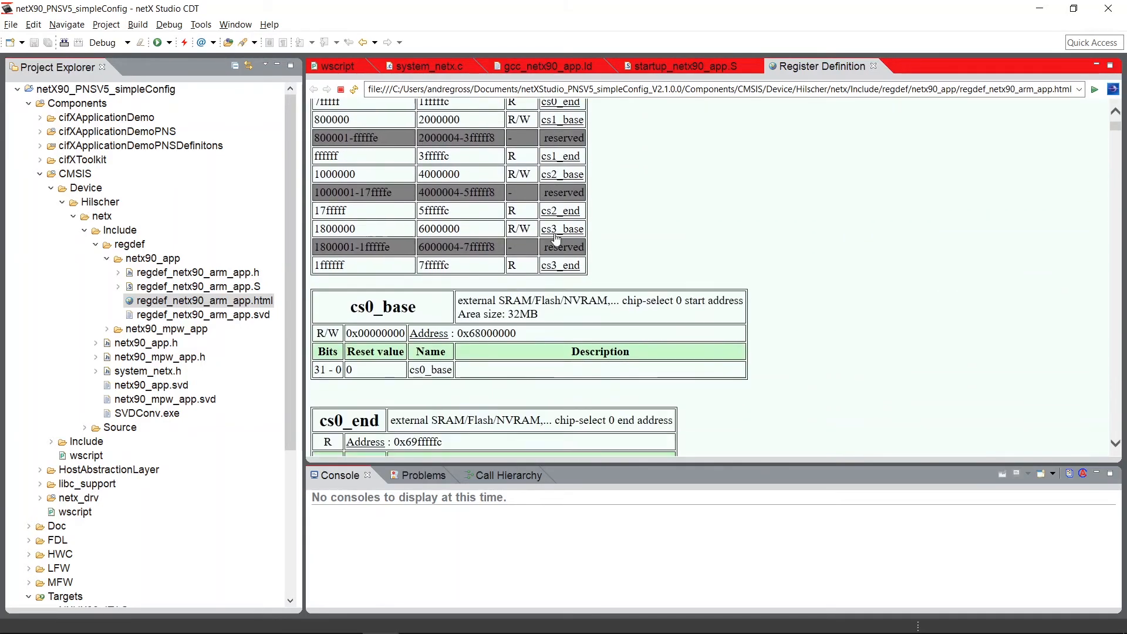
scroll("down", 3)
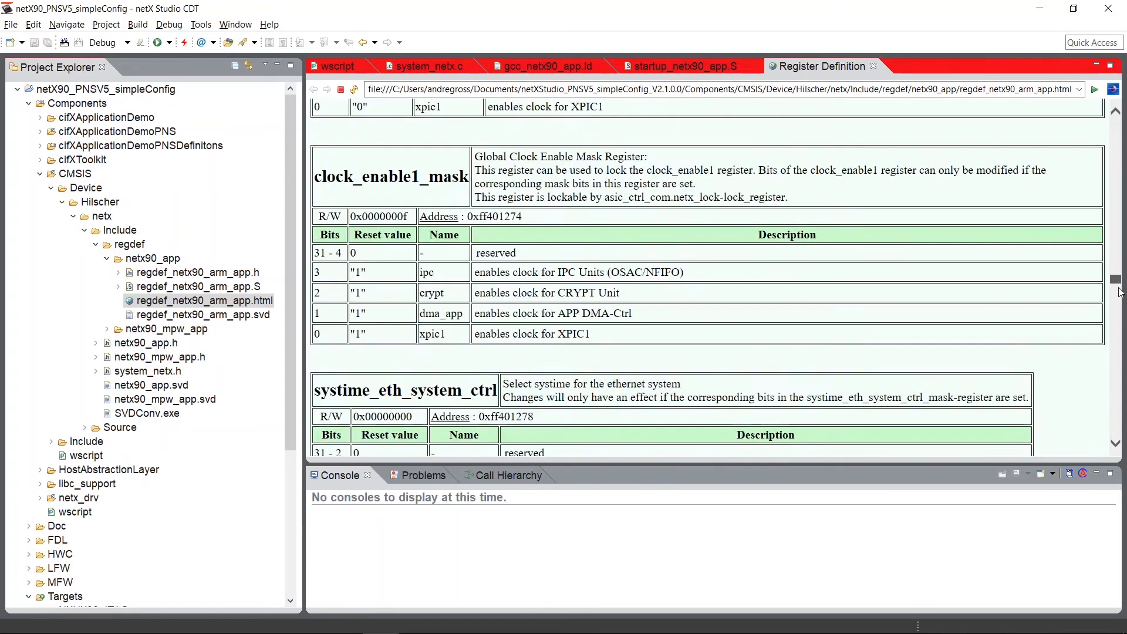
scroll("down", 3)
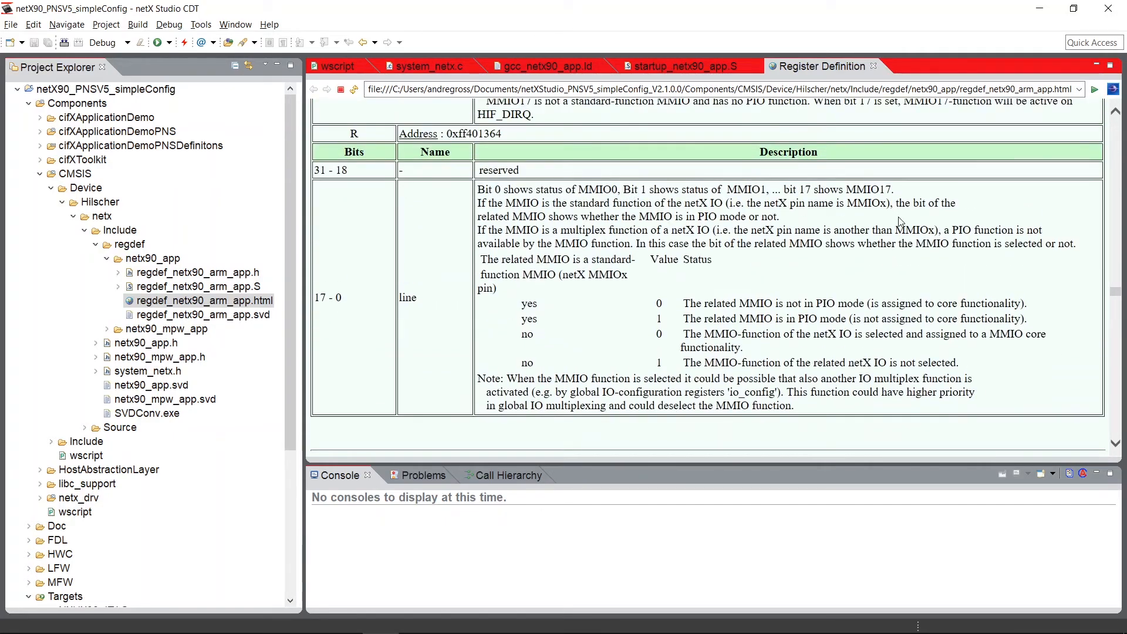
- Review the regdef HTML and header files, collapse the regdef folder and select netx90_app.h
left_click(203, 300)
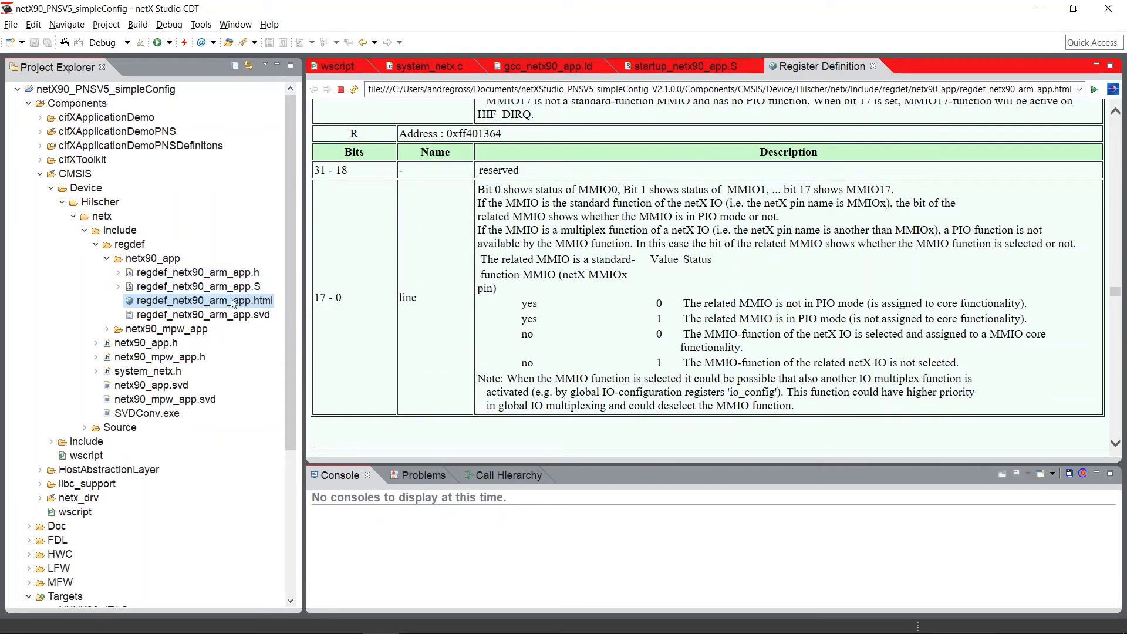
left_click(198, 272)
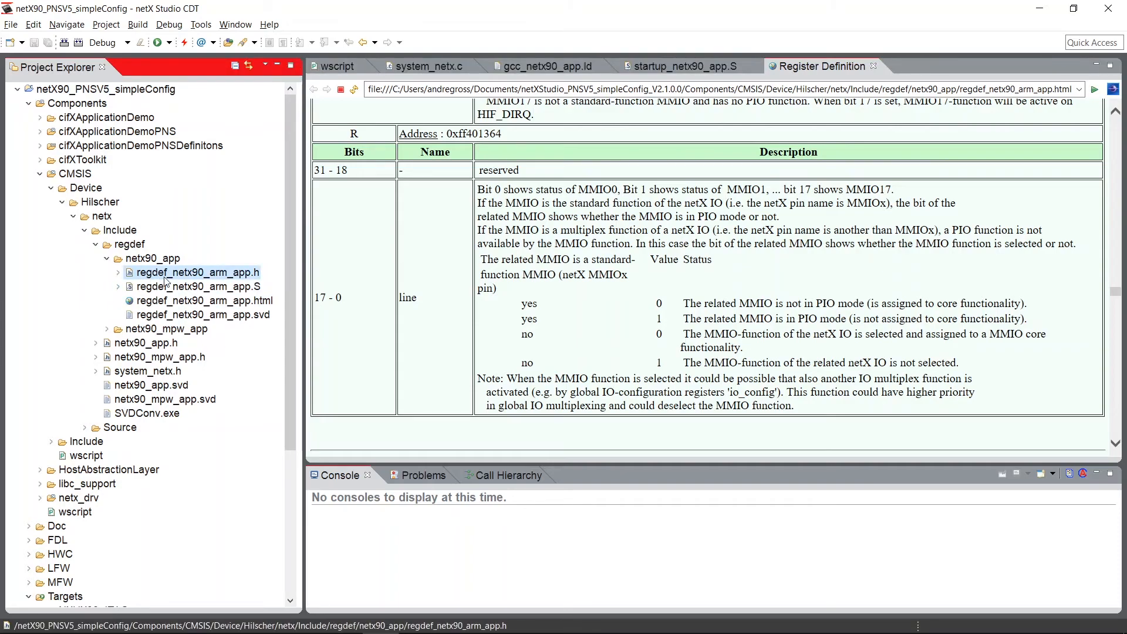
mouse_move(251, 280)
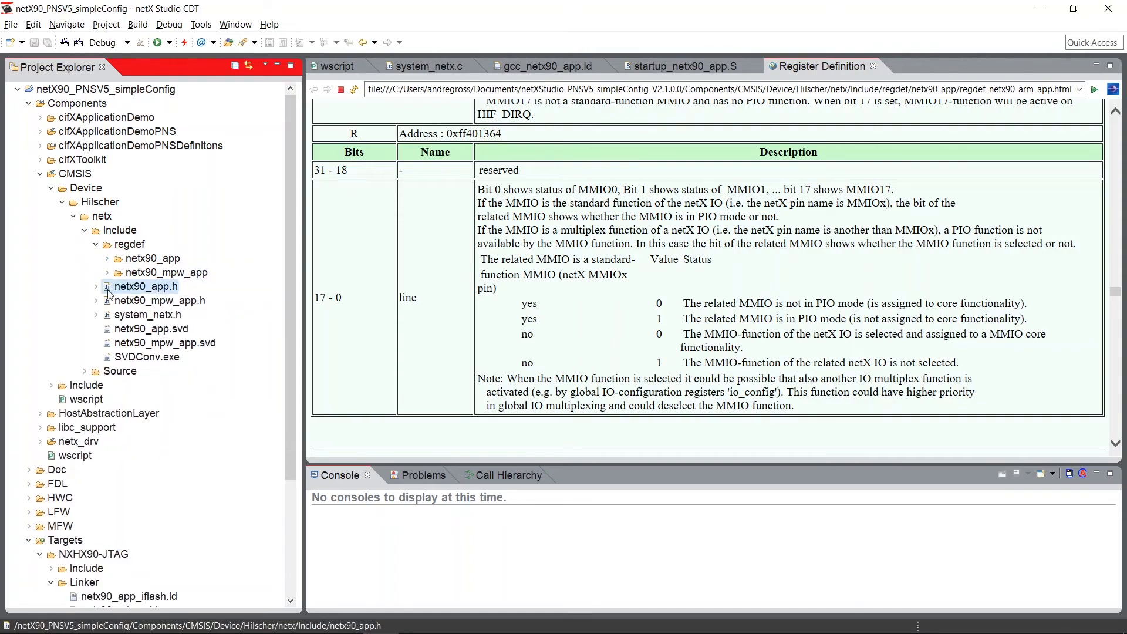
mouse_move(151, 292)
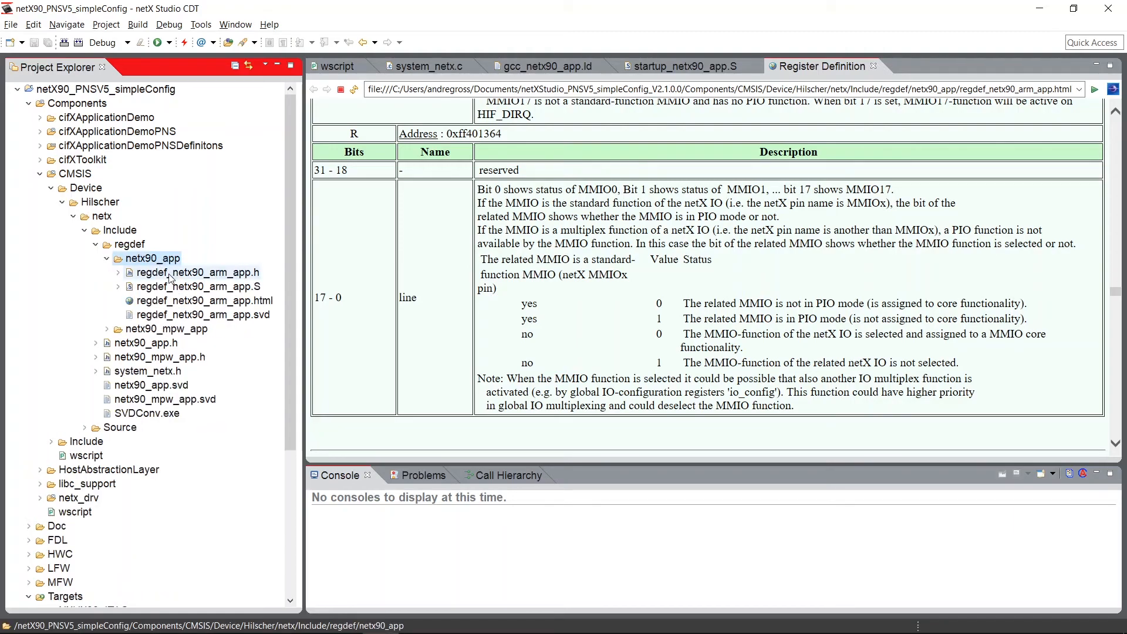
left_click(107, 258)
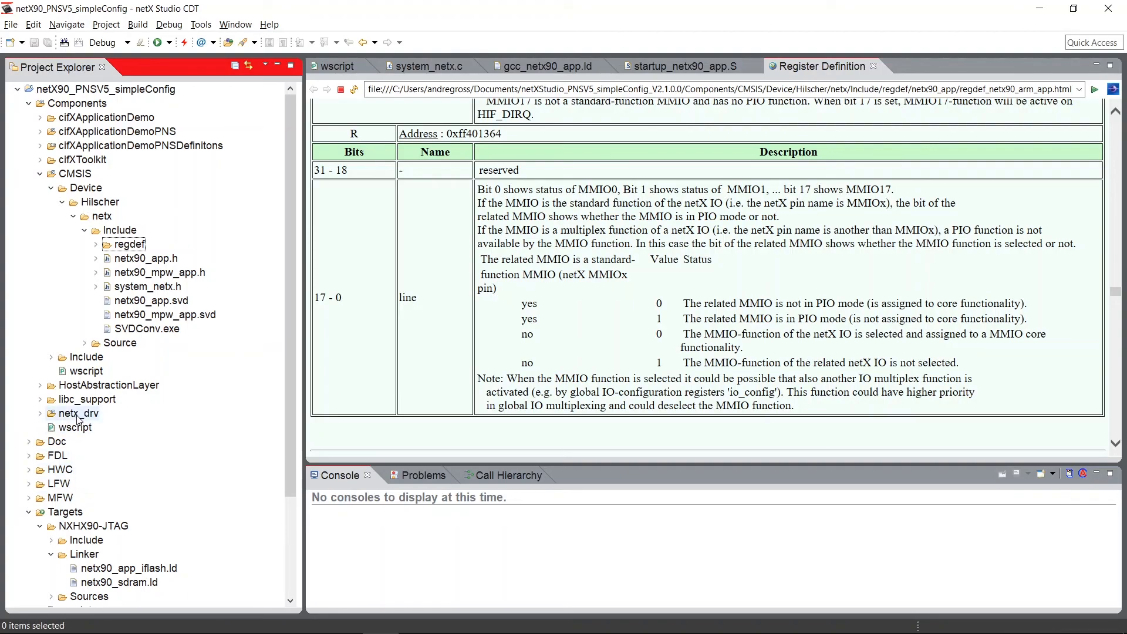
left_click(145, 258)
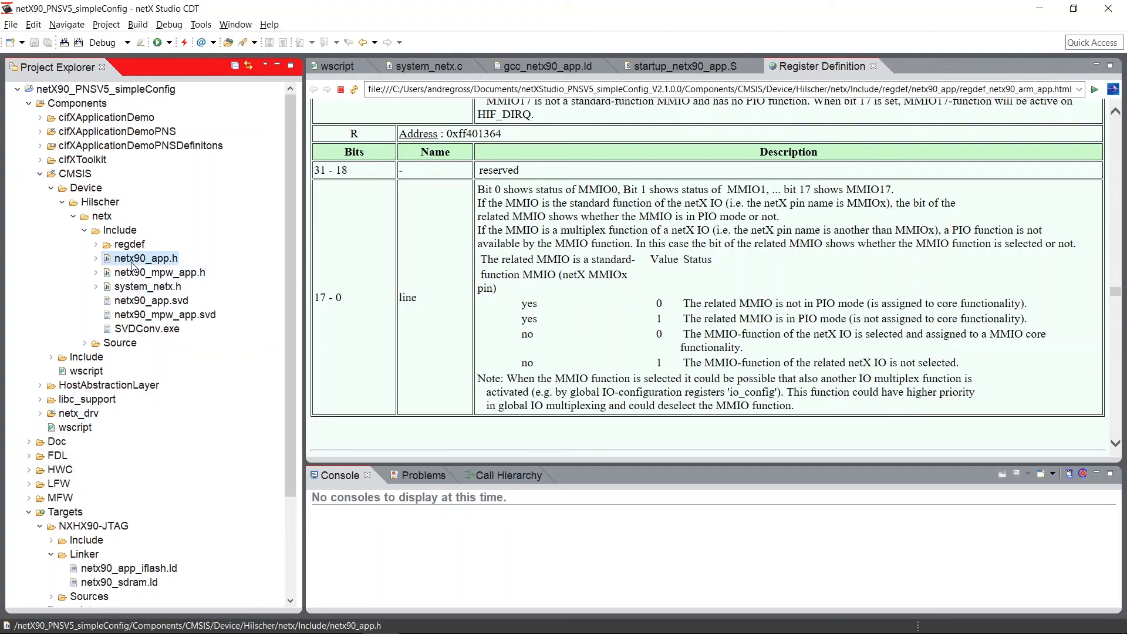